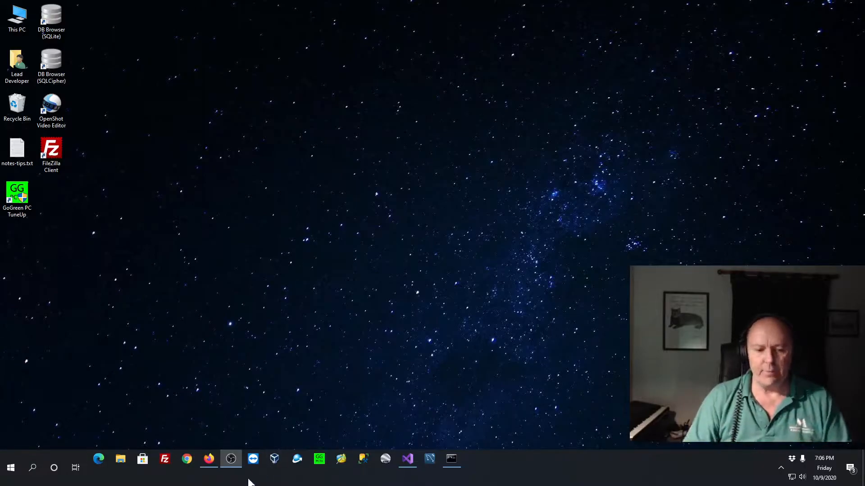
# Step: Browse the Mountain Computers myBlog to the article on accessing SQLite databases
pyautogui.click(208, 459)
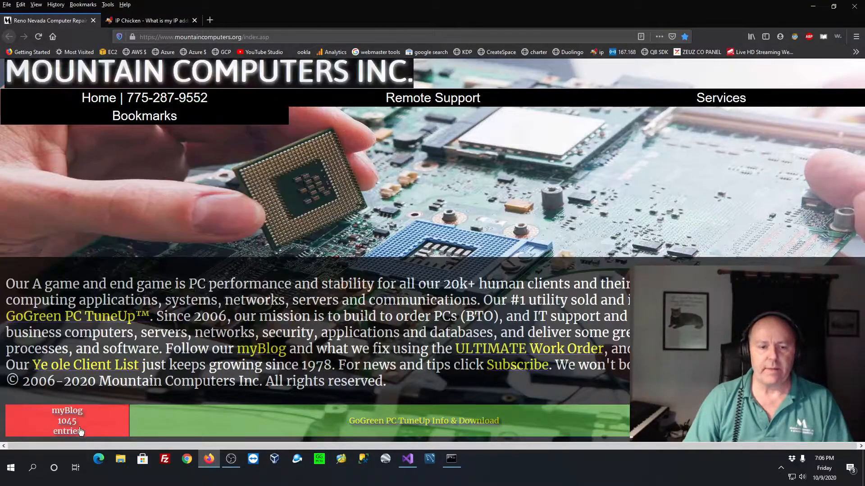
pyautogui.click(67, 420)
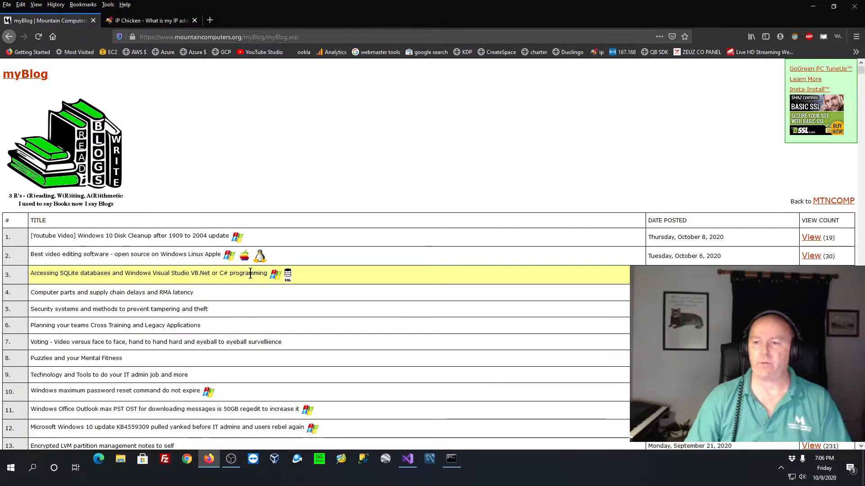
pyautogui.click(146, 273)
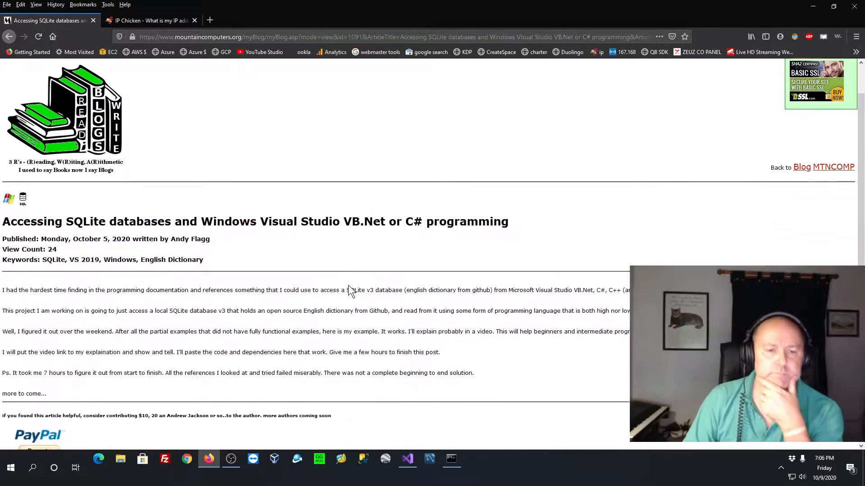
pyautogui.scroll(-3)
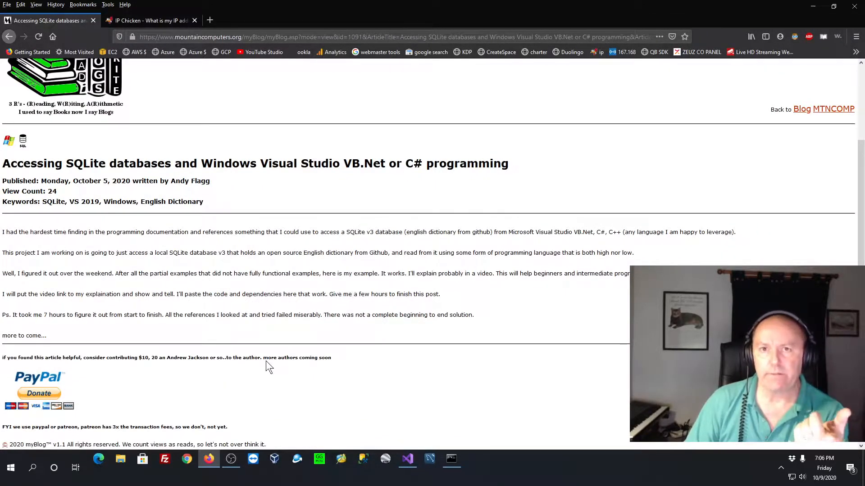
pyautogui.moveTo(226, 251)
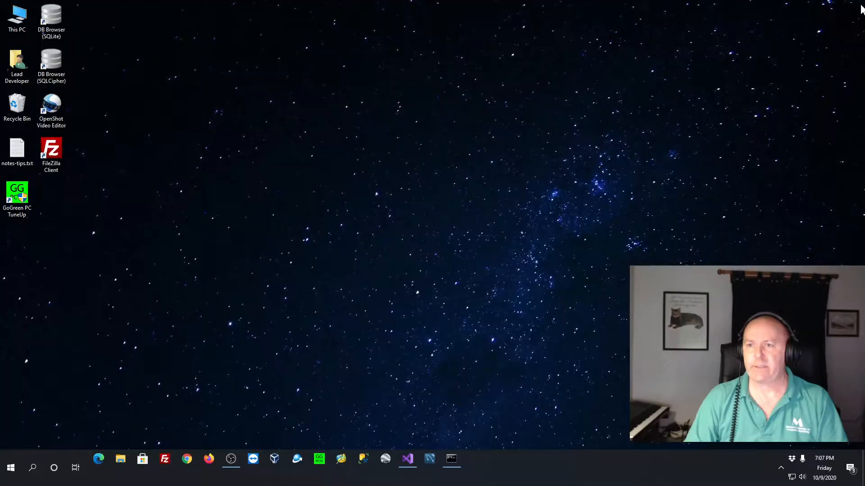
# Step: In Command Prompt, list the Debug build files, then cd .. up to C:\web\sqllite\dictionary and run dir
pyautogui.click(451, 458)
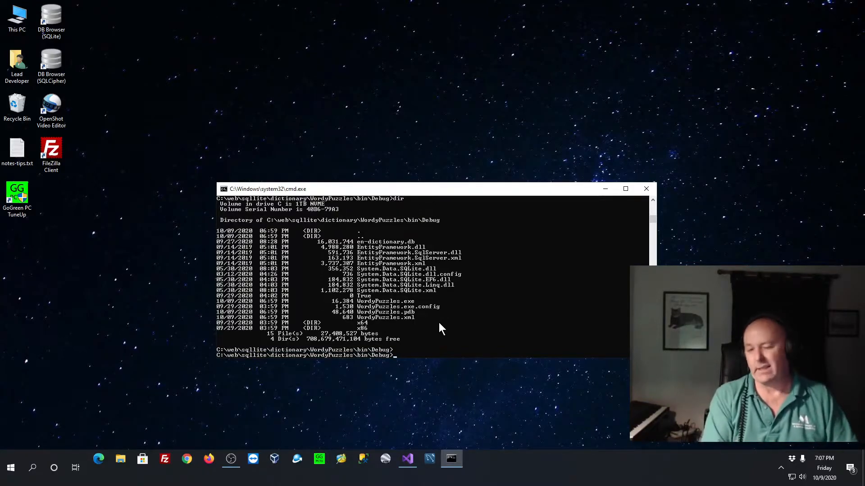
pyautogui.write('di')
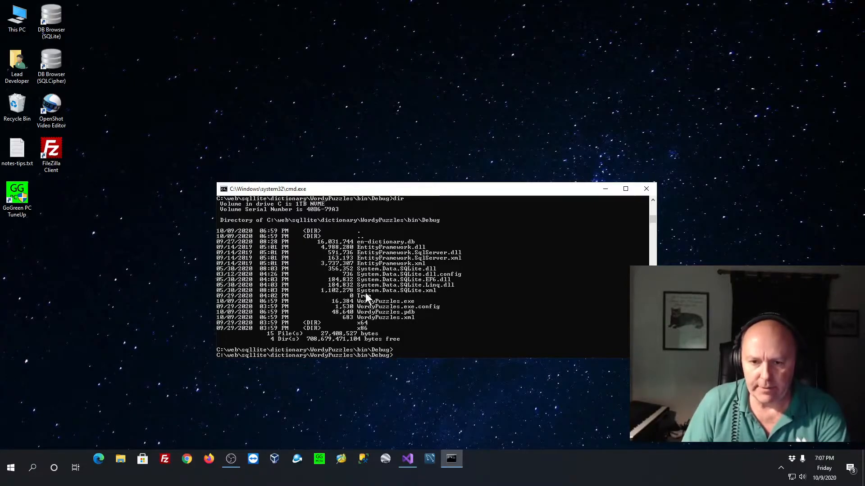
pyautogui.write('c')
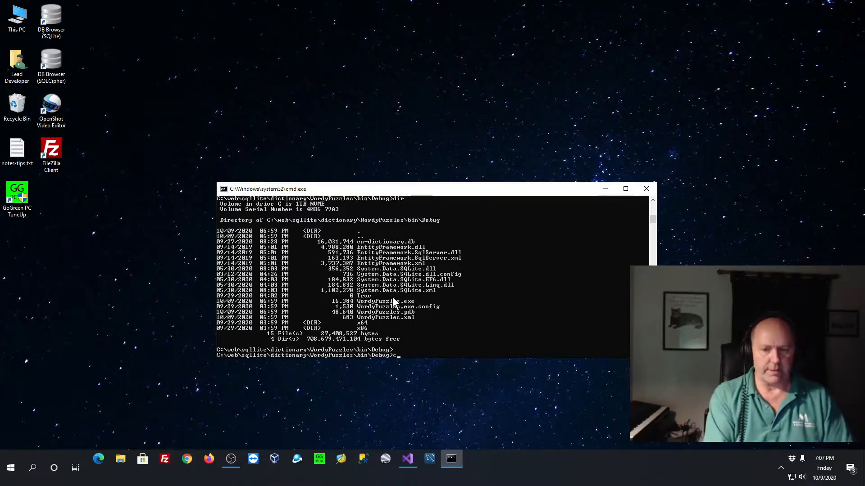
pyautogui.write('cd ..')
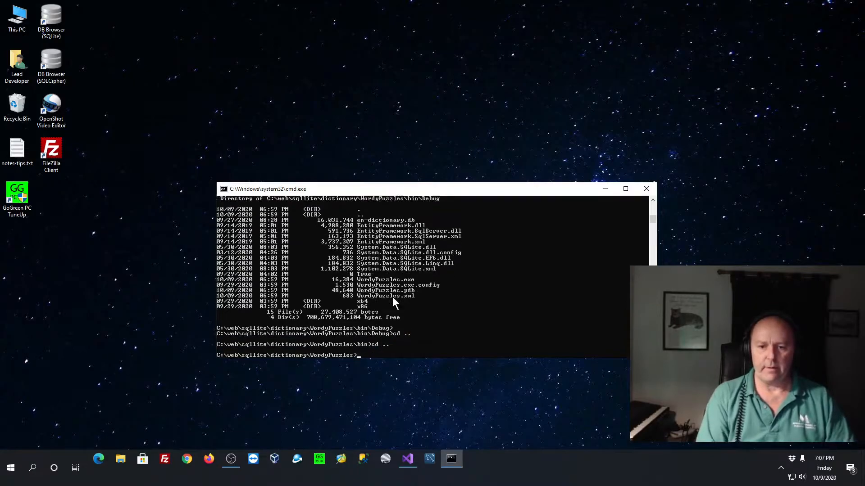
pyautogui.write('dir')
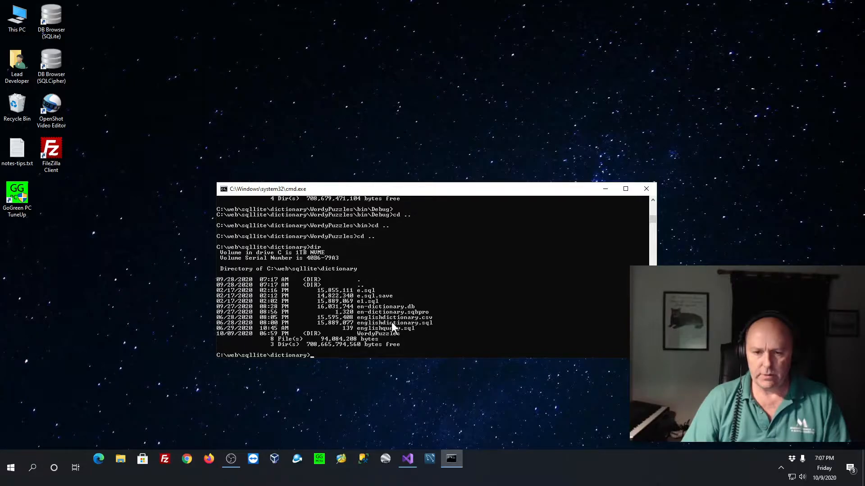
pyautogui.moveTo(259, 289)
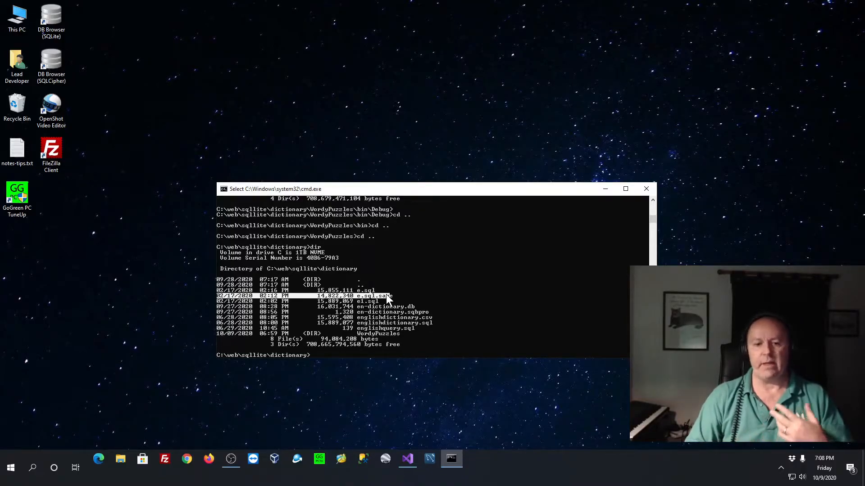
pyautogui.click(208, 459)
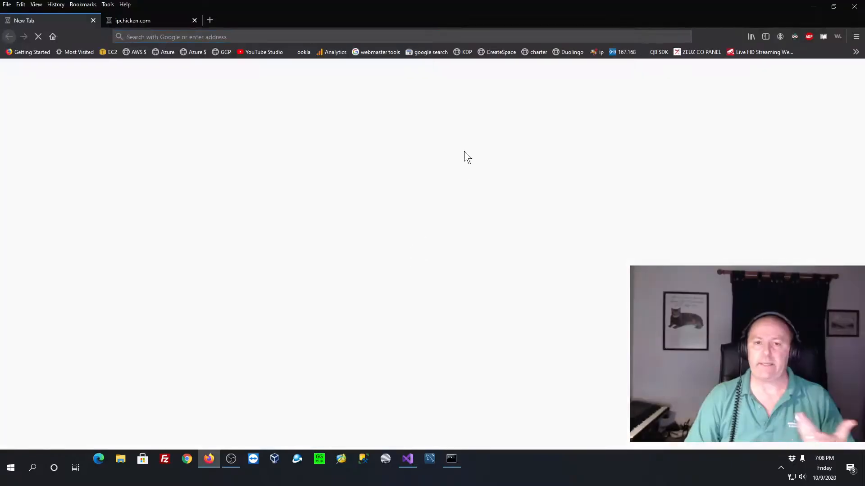
pyautogui.write('https://www.mountaincomputers.org/index.asp')
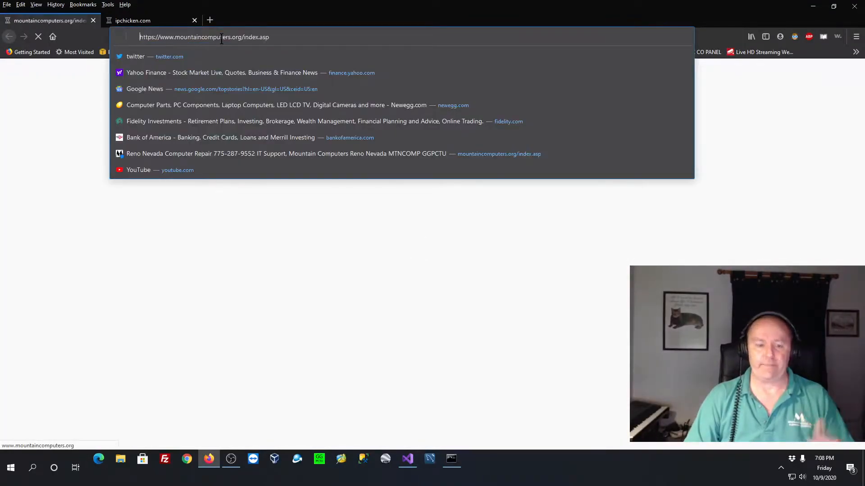
pyautogui.write('gib')
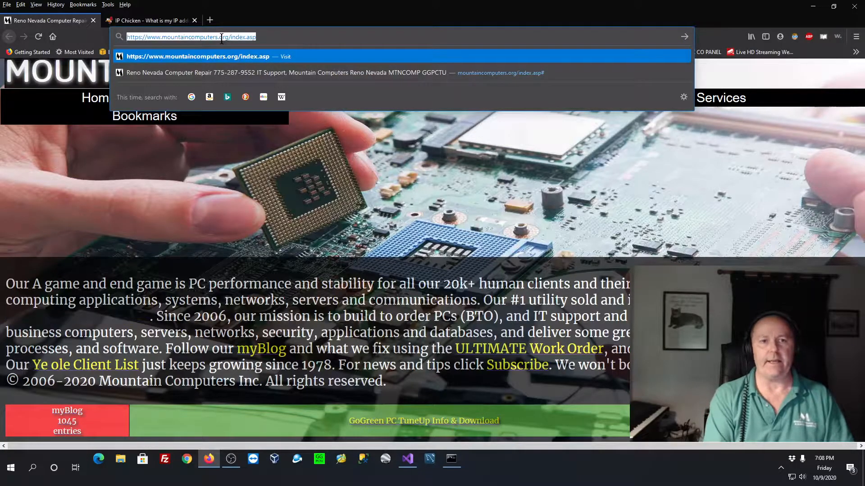
pyautogui.write('english diction')
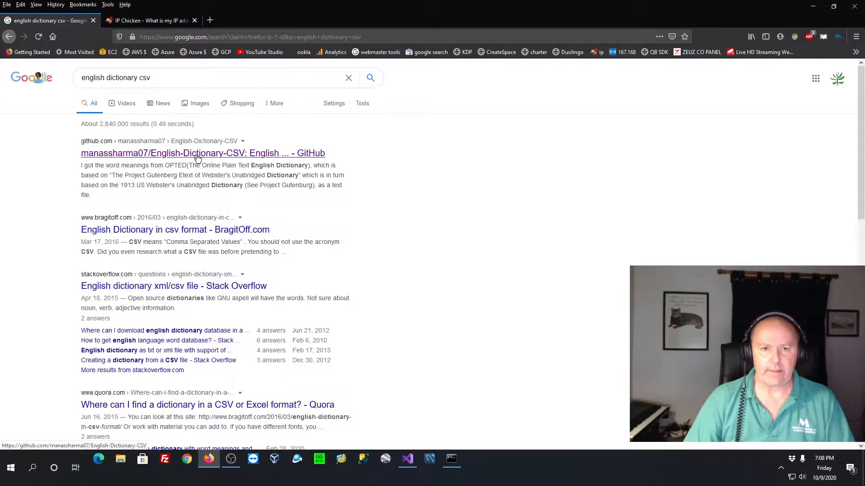
pyautogui.click(203, 153)
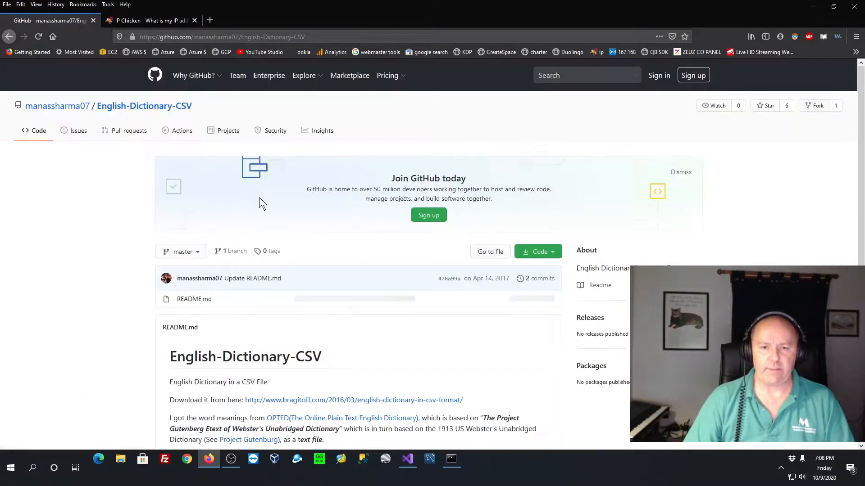
pyautogui.scroll(-3)
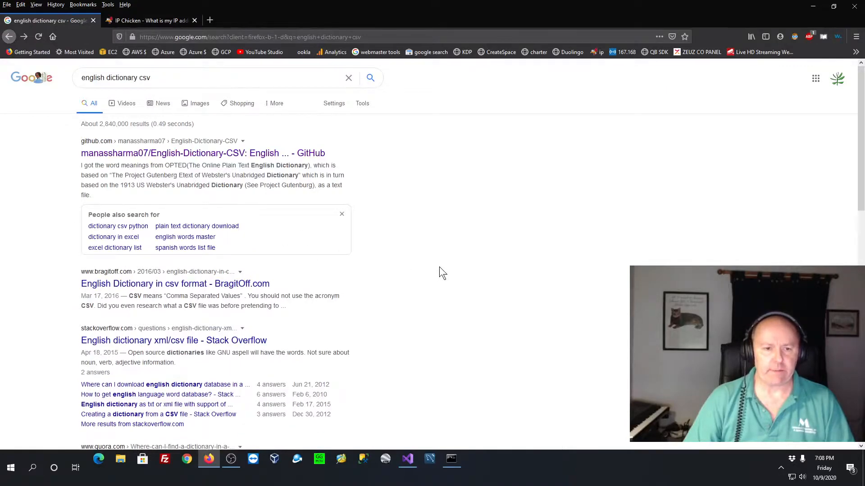
pyautogui.scroll(-3)
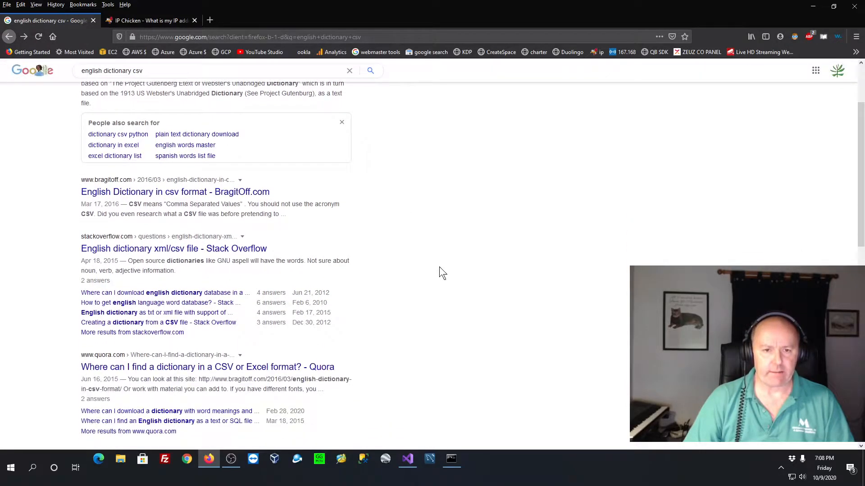
pyautogui.scroll(-3)
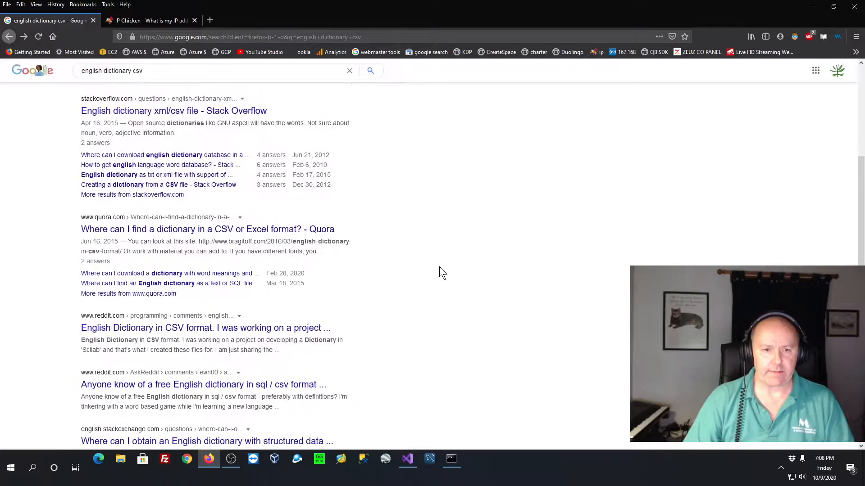
pyautogui.scroll(-3)
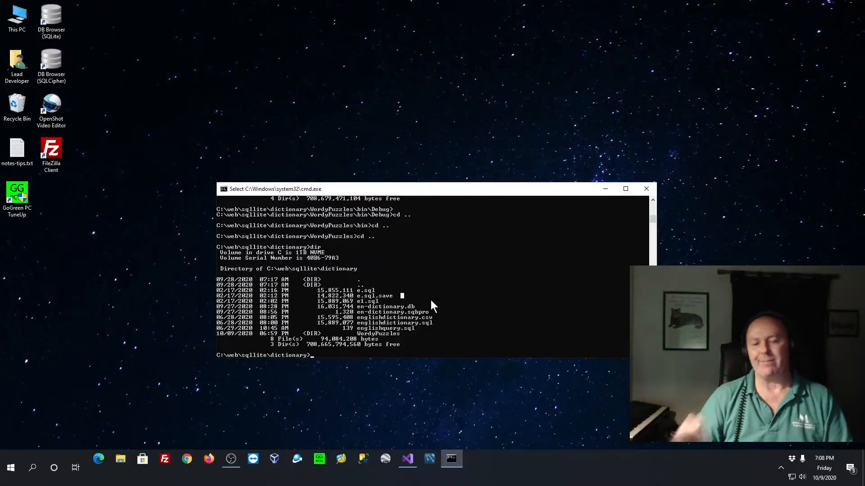
pyautogui.moveTo(463, 350)
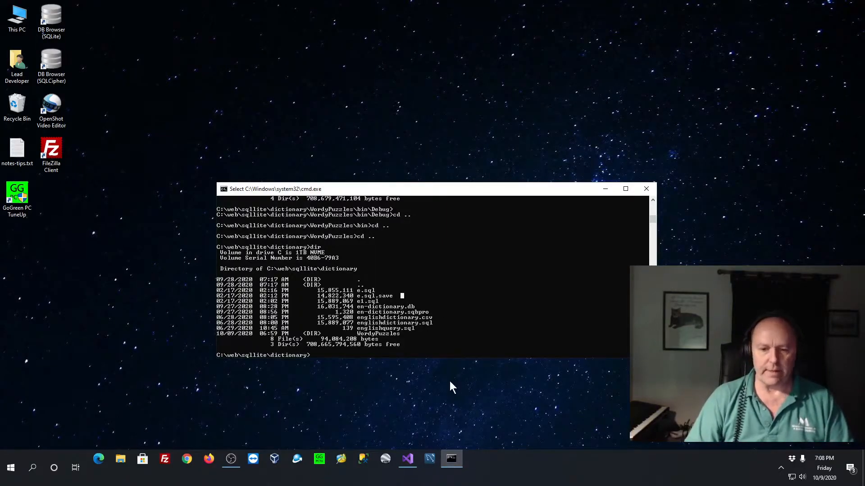
pyautogui.moveTo(441, 341)
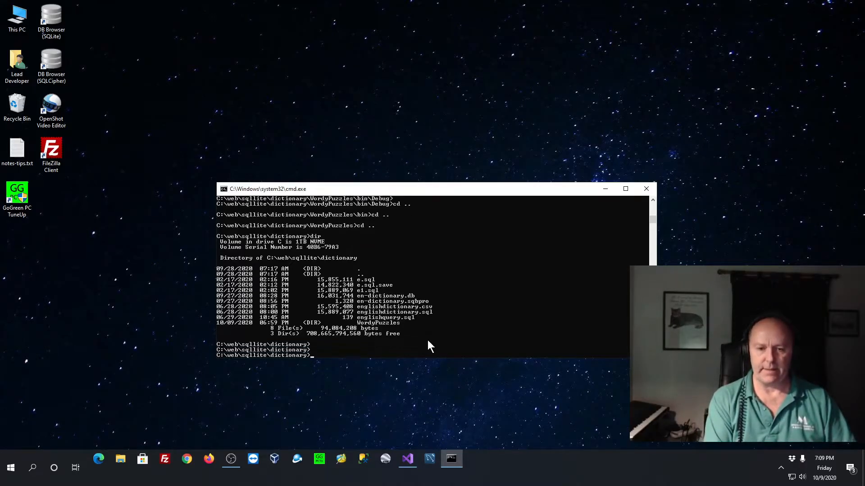
# Step: Page through englishdictionary.sql with 'type ... | more', then stop the output with Ctrl+C
pyautogui.write('type')
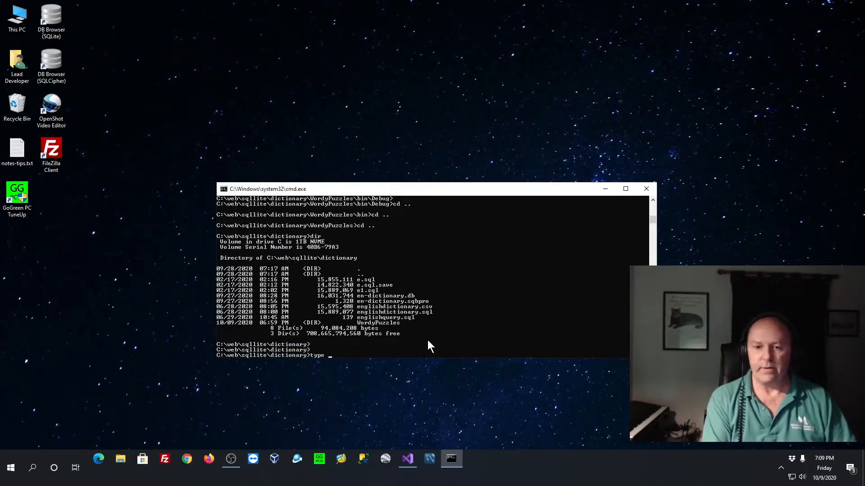
pyautogui.write('englishdictionary.sql')
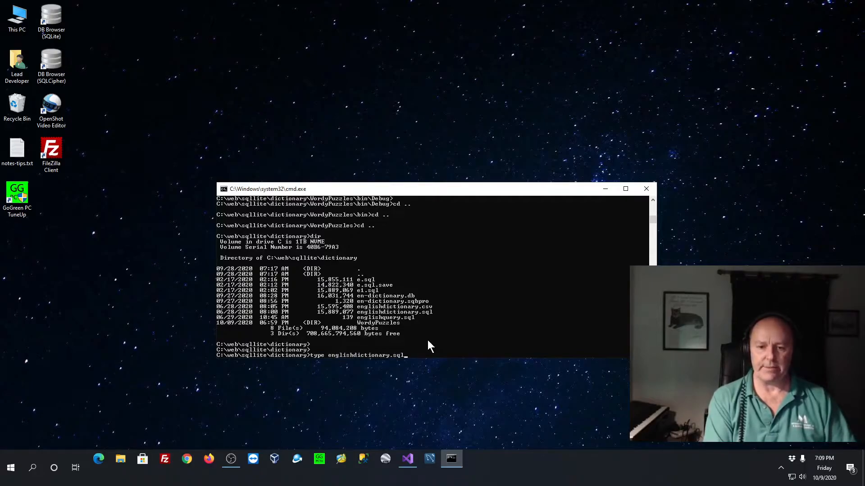
pyautogui.write('| m')
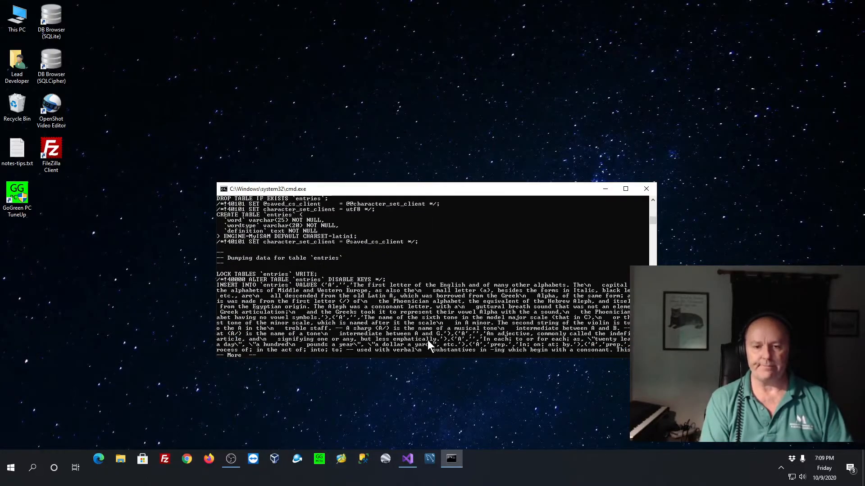
pyautogui.press('space')
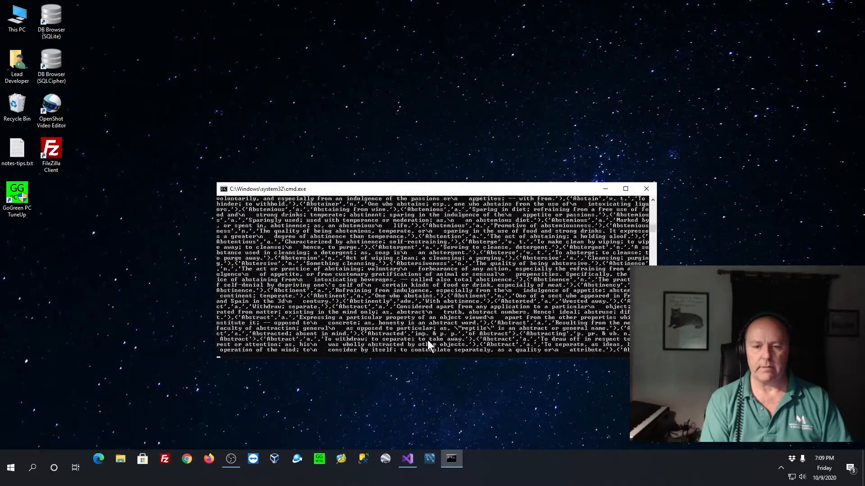
pyautogui.press('ctrl+c')
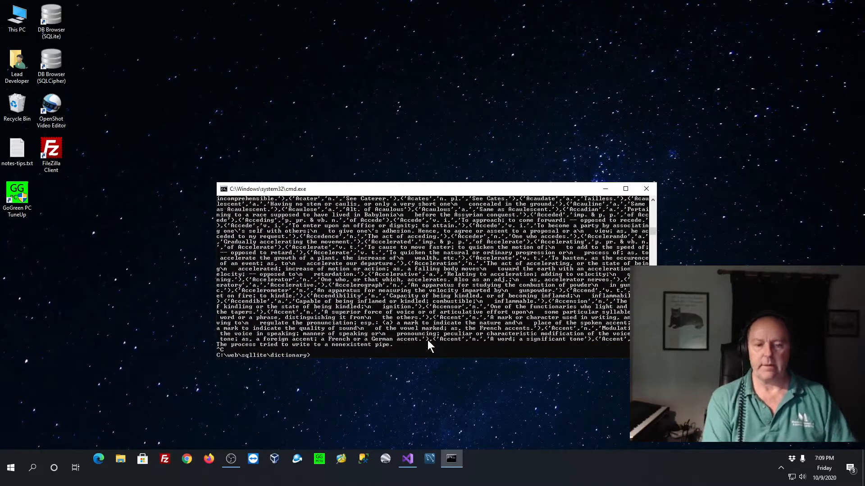
# Step: Run dir, print e1.sql with 'type e1.sql' and freeze the scrolling dump to read the entries table
pyautogui.write('dir')
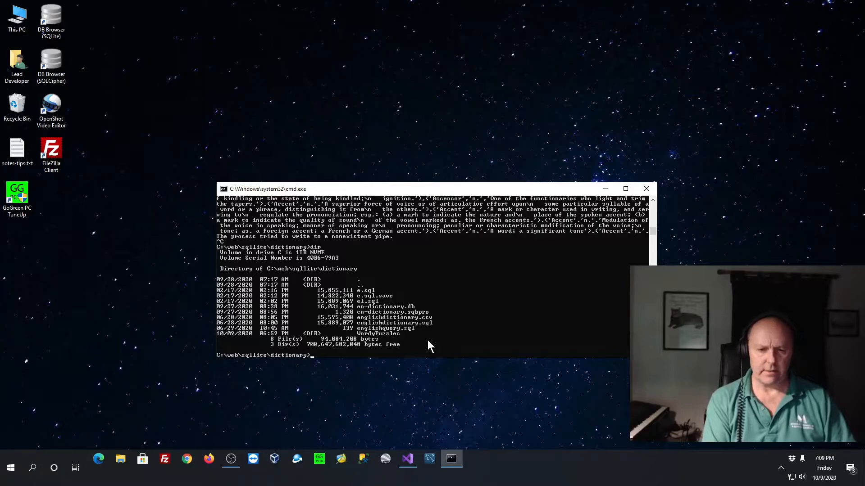
pyautogui.write('type e1')
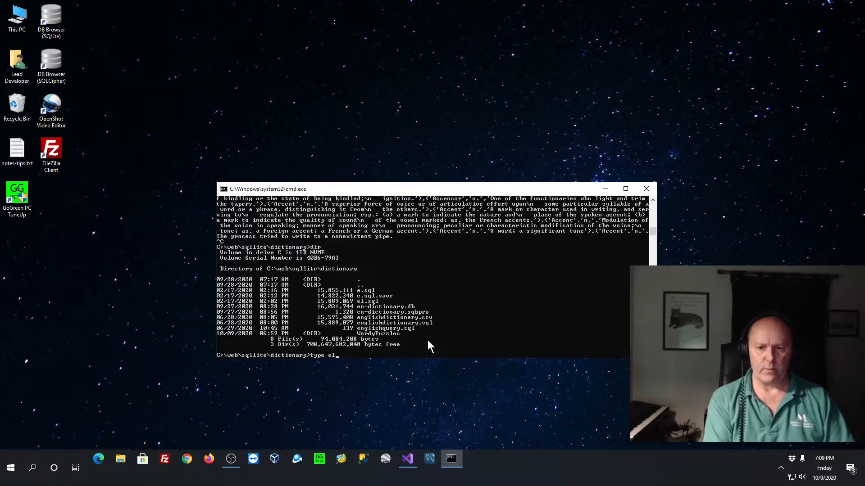
pyautogui.press('Enter')
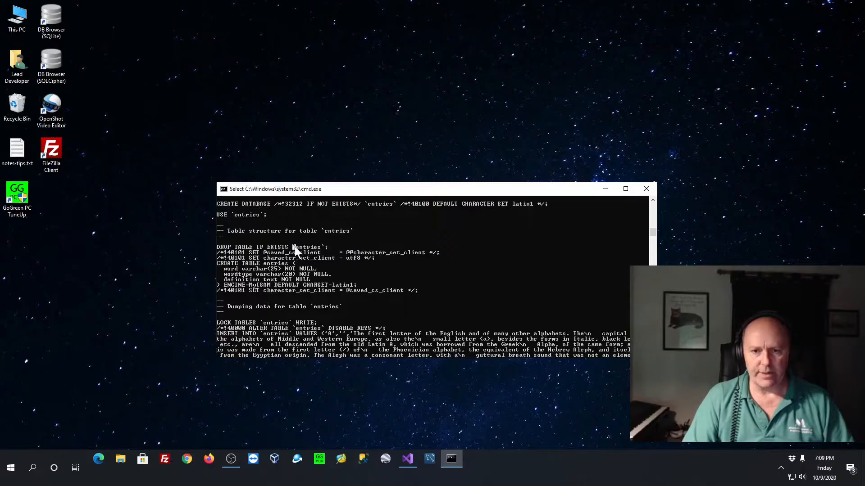
pyautogui.doubleClick(309, 246)
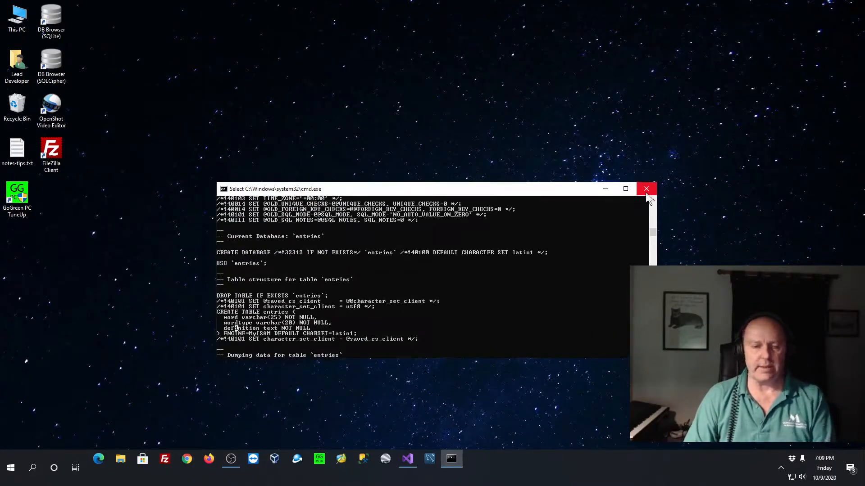
pyautogui.moveTo(647, 188)
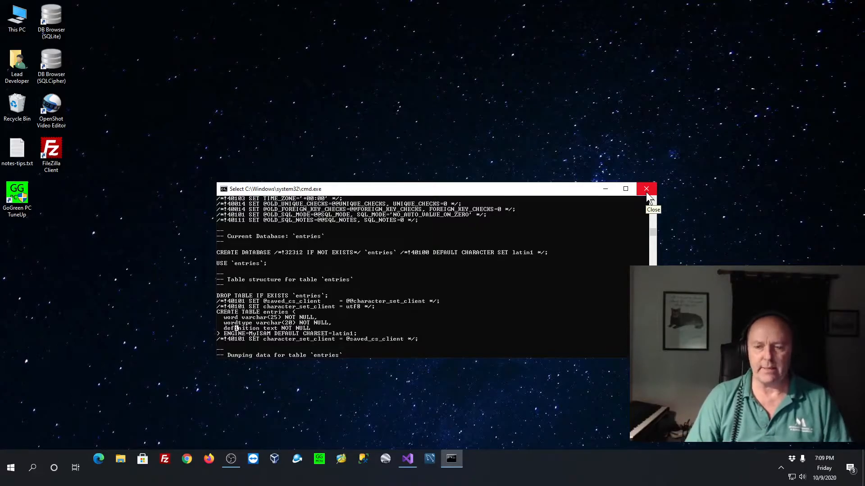
# Step: Close the console, go to \web\sqllite\dictionary in a new prompt and open englishdictionary.csv in Excel
pyautogui.click(646, 189)
pyautogui.write('cd')
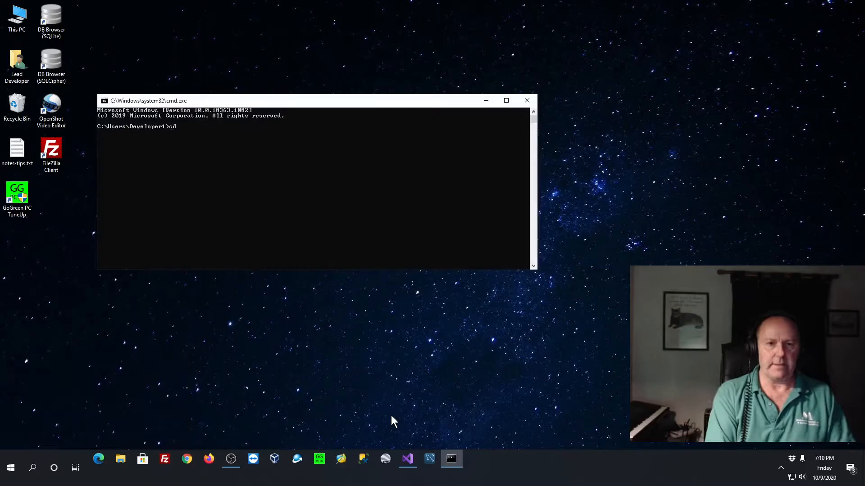
pyautogui.write('\\web\\')
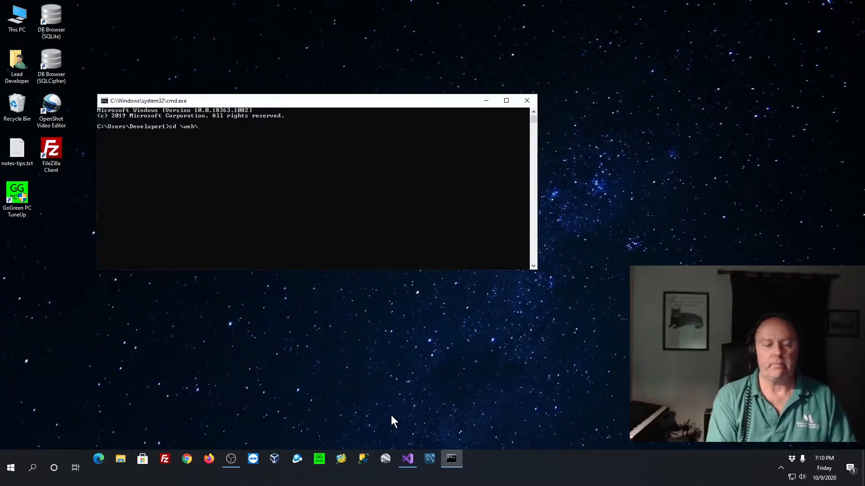
pyautogui.write('wo')
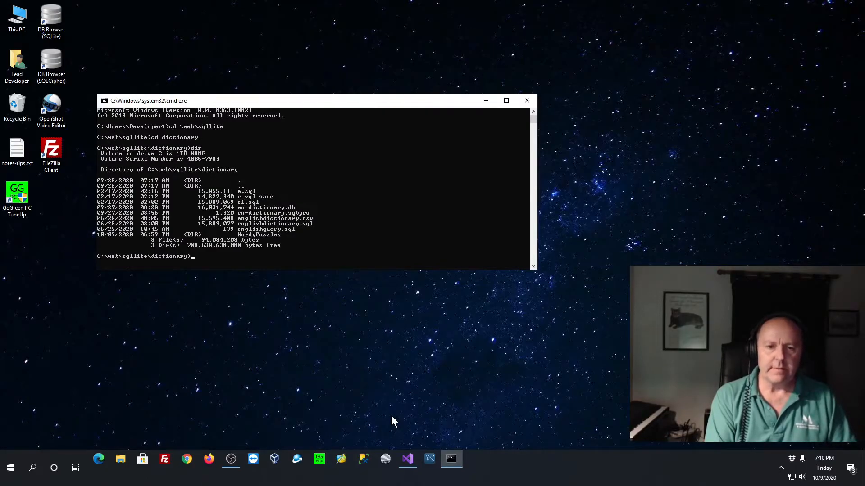
pyautogui.write('englishdictionary.csv')
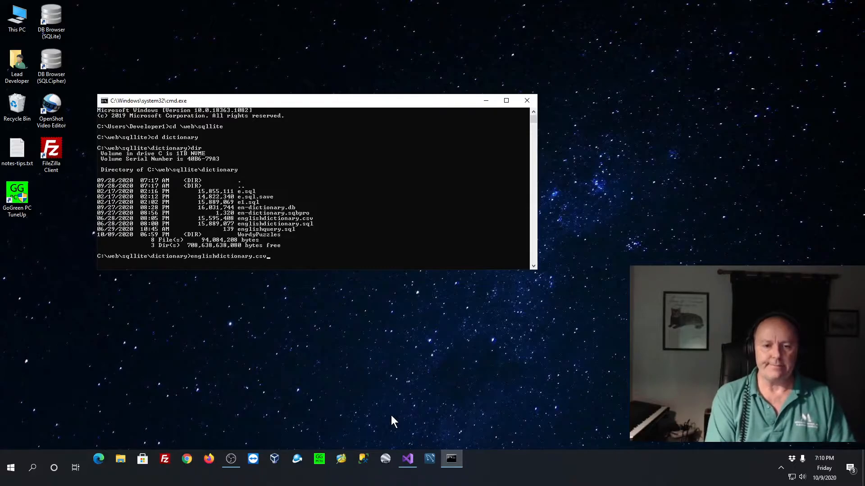
pyautogui.press('Return')
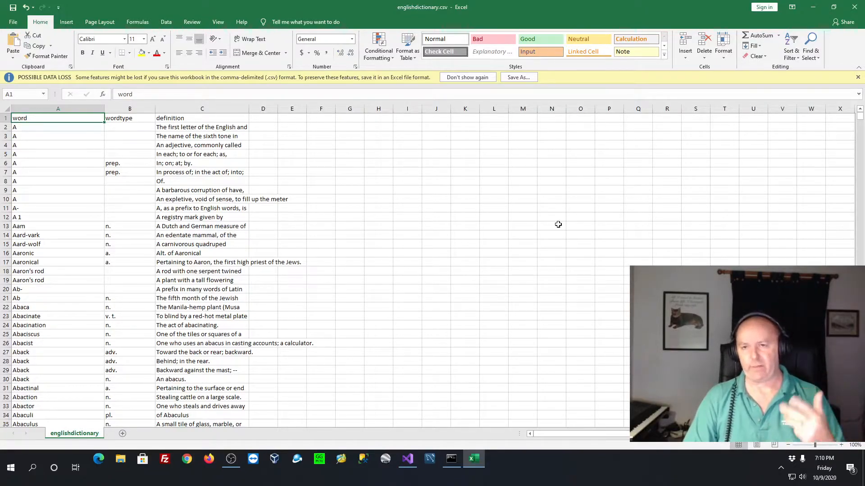
# Step: Close the englishdictionary.csv workbook, returning to the Command Prompt
pyautogui.click(855, 6)
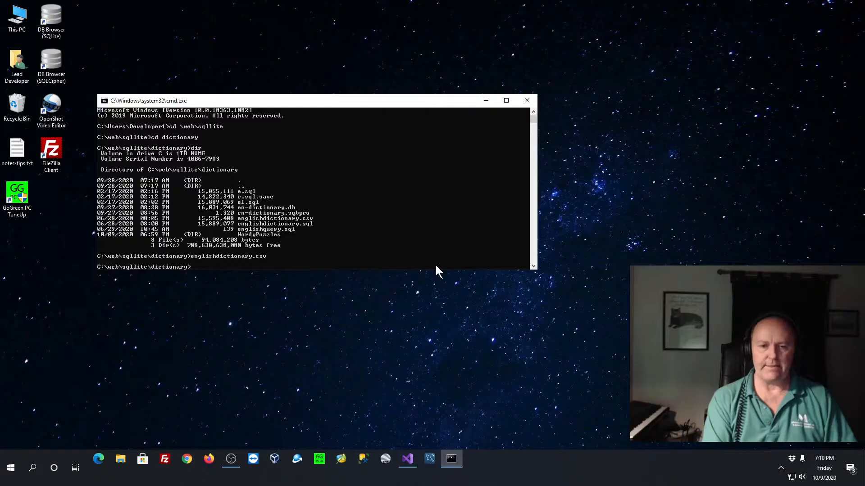
pyautogui.moveTo(417, 213)
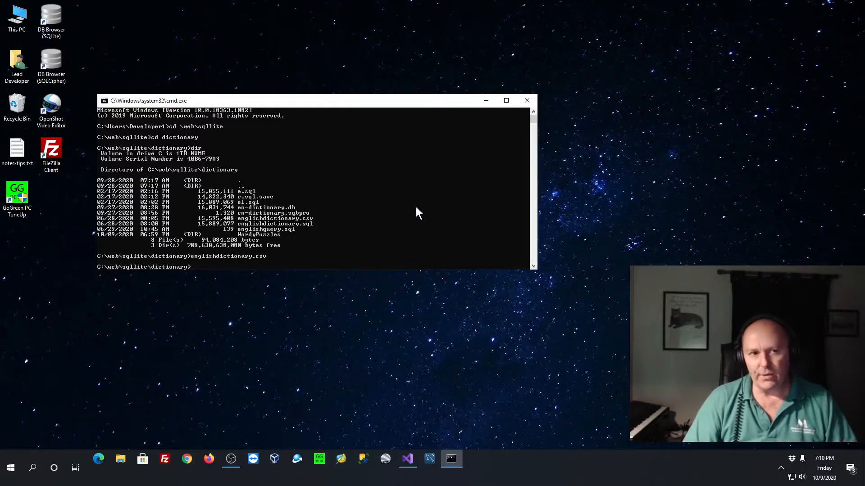
# Step: Launch DB Browser for SQLite on en-dictionary.db and answer No to the 'database is busy' prompt
pyautogui.click(51, 20)
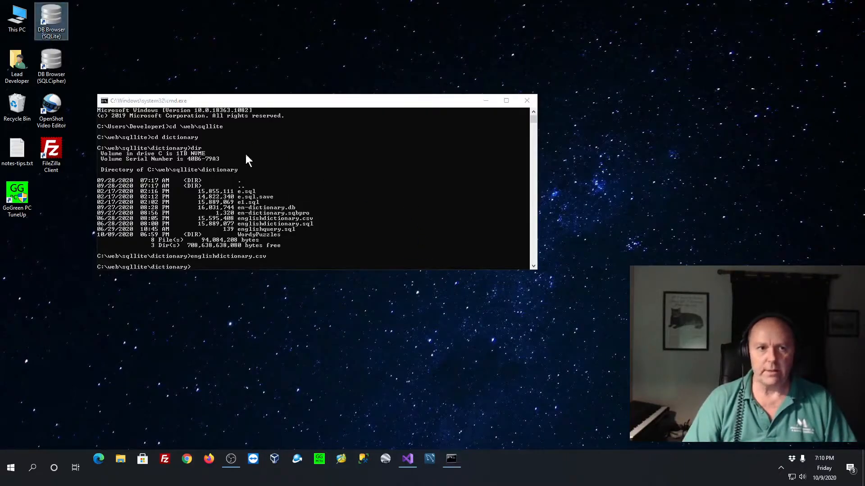
pyautogui.click(8, 16)
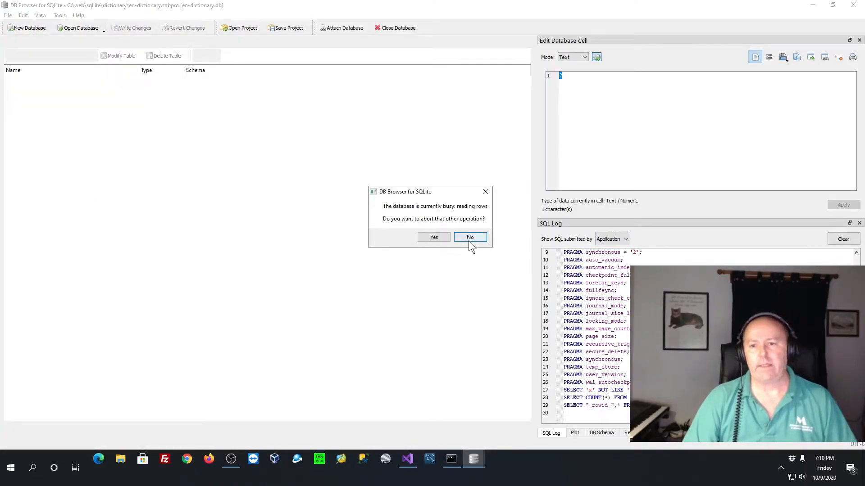
pyautogui.click(469, 237)
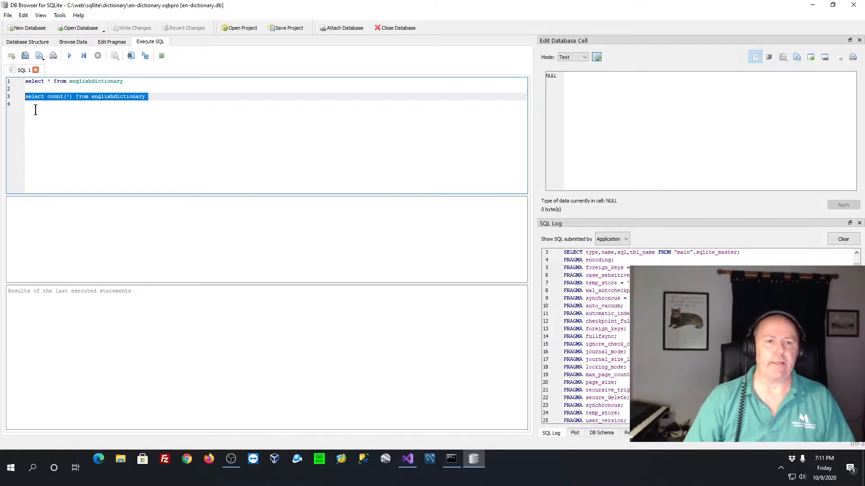
# Step: Run select count(*) (176023 rows) and select * from englishdictionary, then view the table's three text fields
pyautogui.click(69, 55)
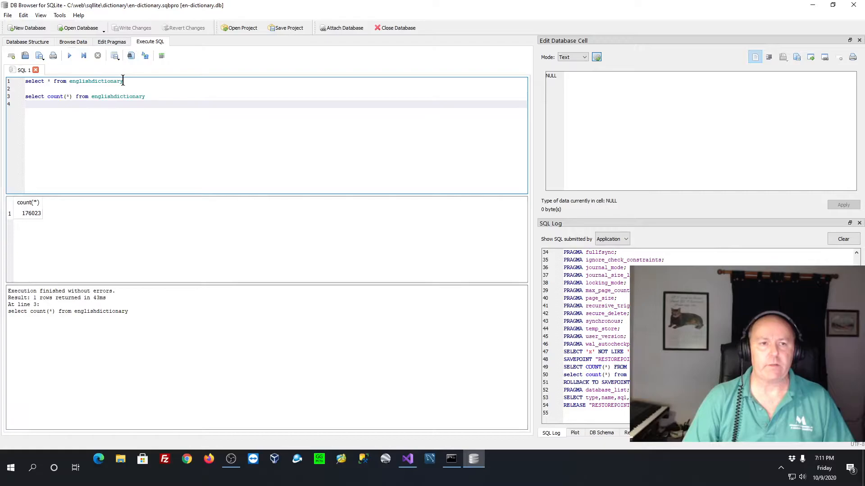
pyautogui.tripleClick(72, 81)
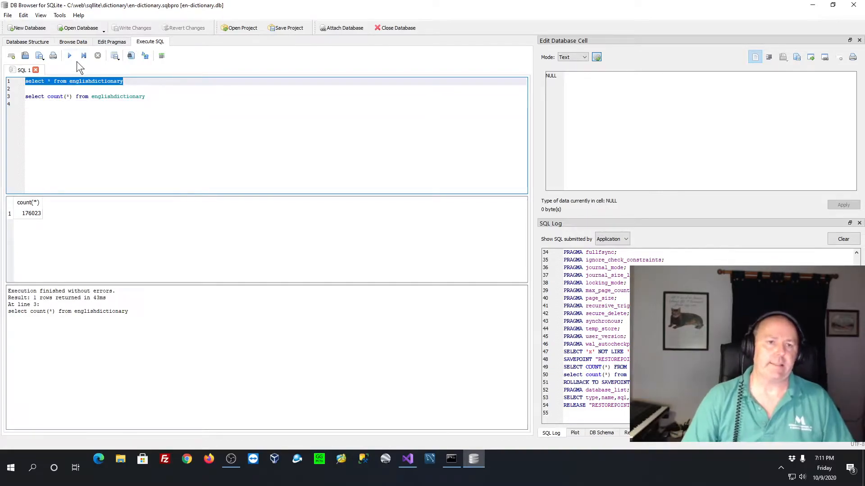
pyautogui.click(70, 55)
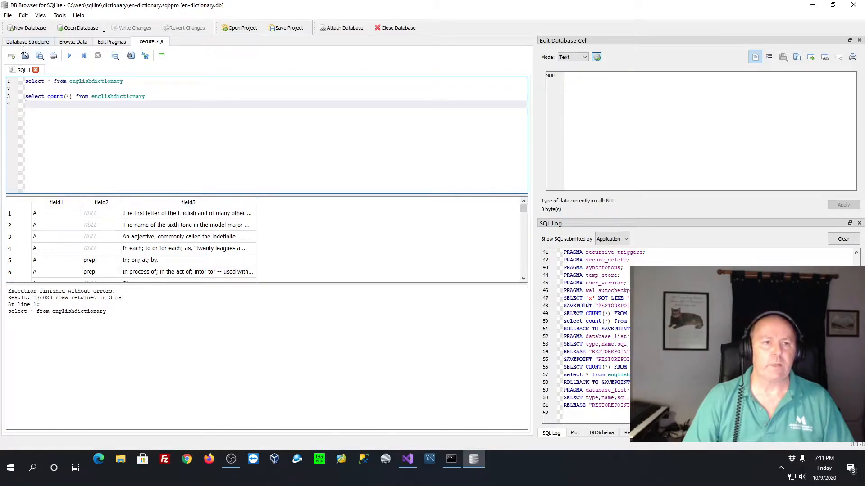
pyautogui.click(28, 42)
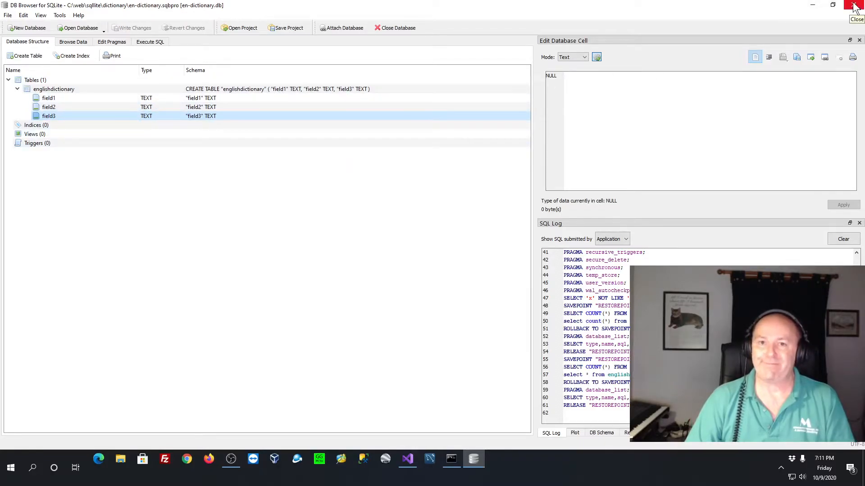
# Step: Close DB Browser, then cd into WordyPuzzles\bin\Debug and list it, showing en-dictionary.db beside WordyPuzzles.exe
pyautogui.click(854, 6)
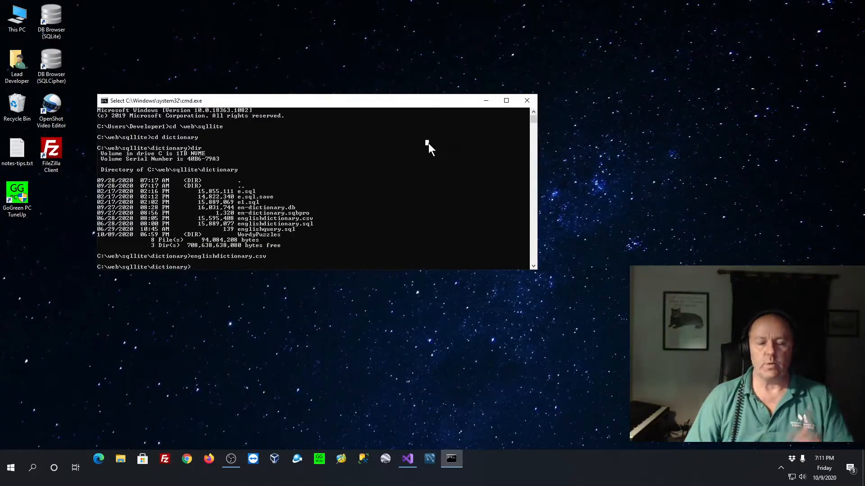
pyautogui.moveTo(263, 223)
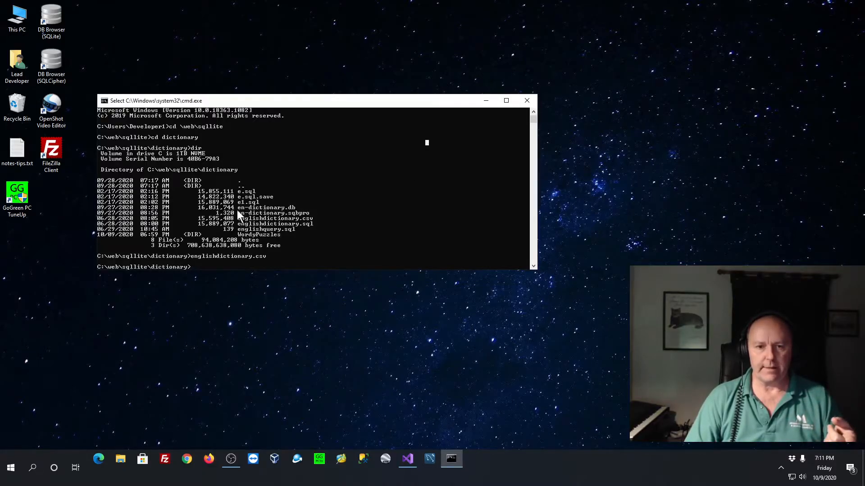
pyautogui.doubleClick(265, 207)
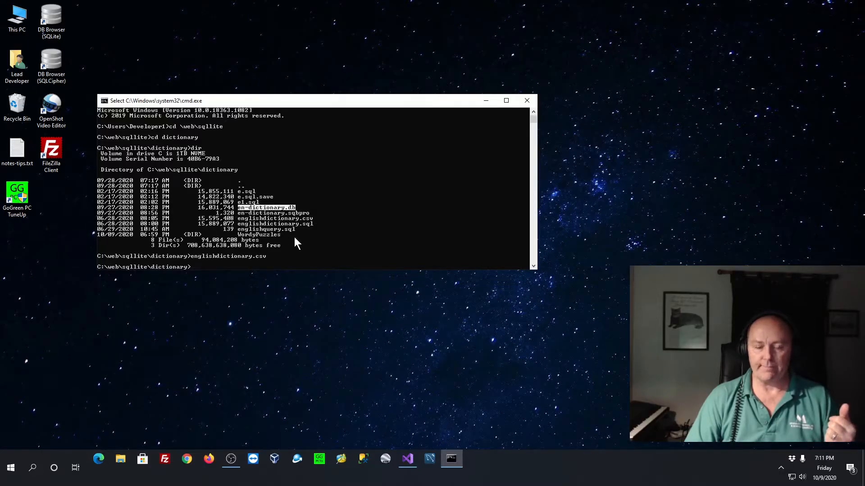
pyautogui.write('cd')
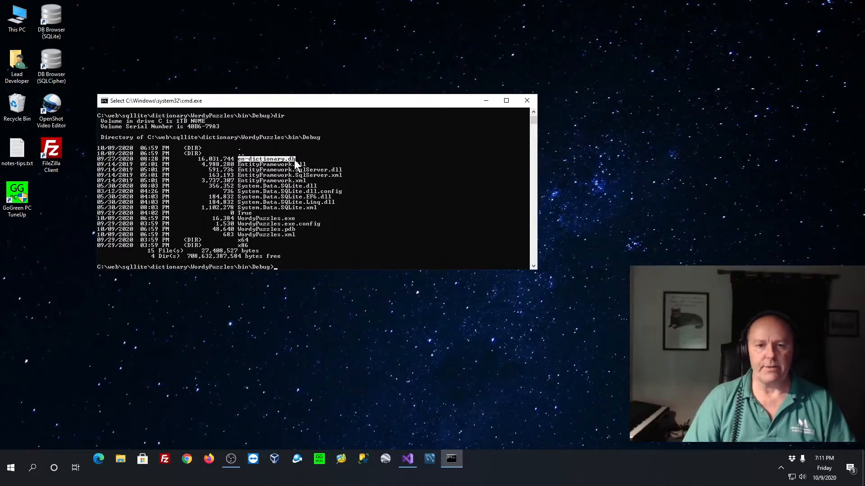
pyautogui.moveTo(339, 241)
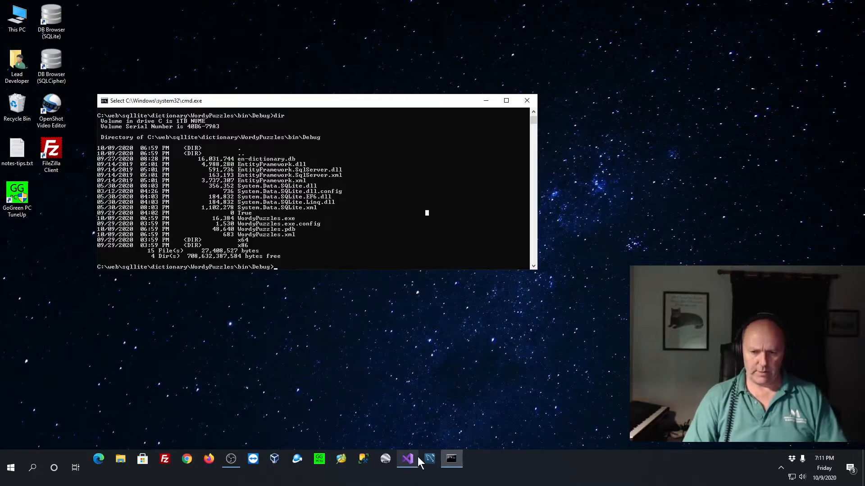
# Step: Bring up Visual Studio and reopen WordyPuzzles.sln from Recent Projects and Solutions
pyautogui.click(407, 458)
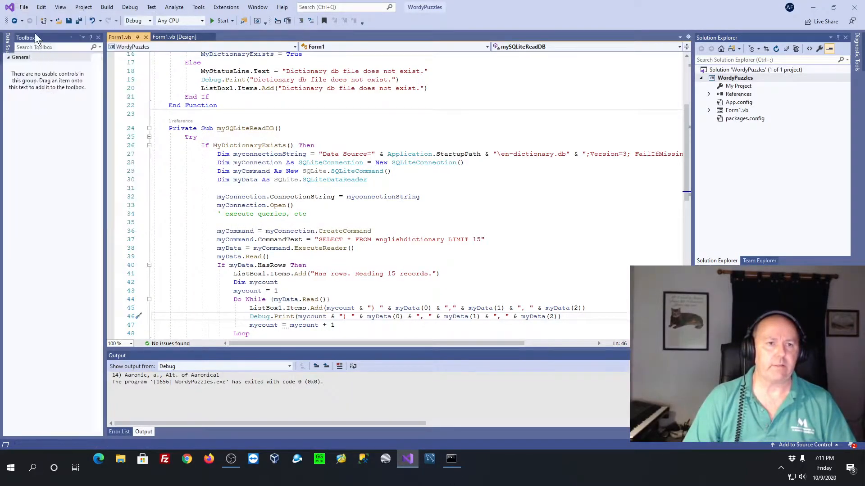
pyautogui.click(24, 6)
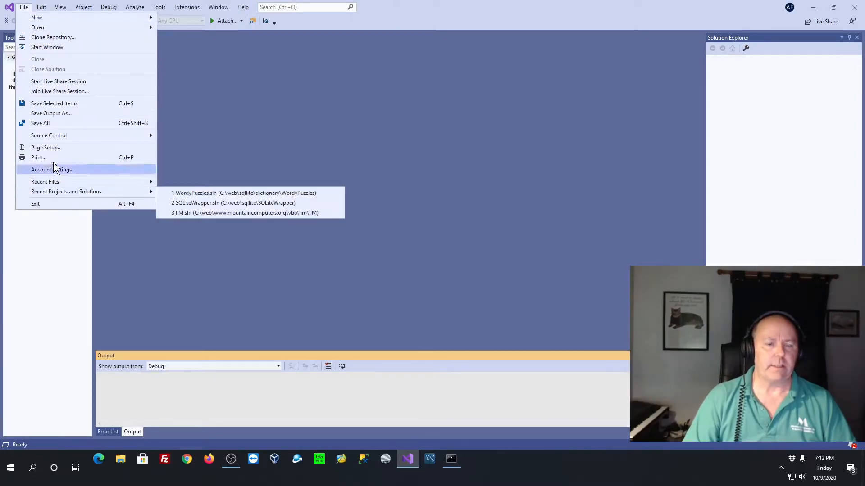
pyautogui.moveTo(66, 191)
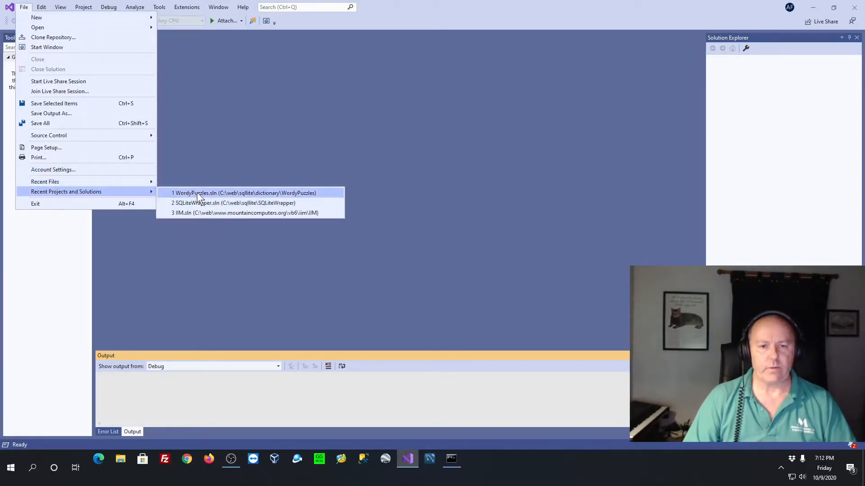
pyautogui.click(244, 192)
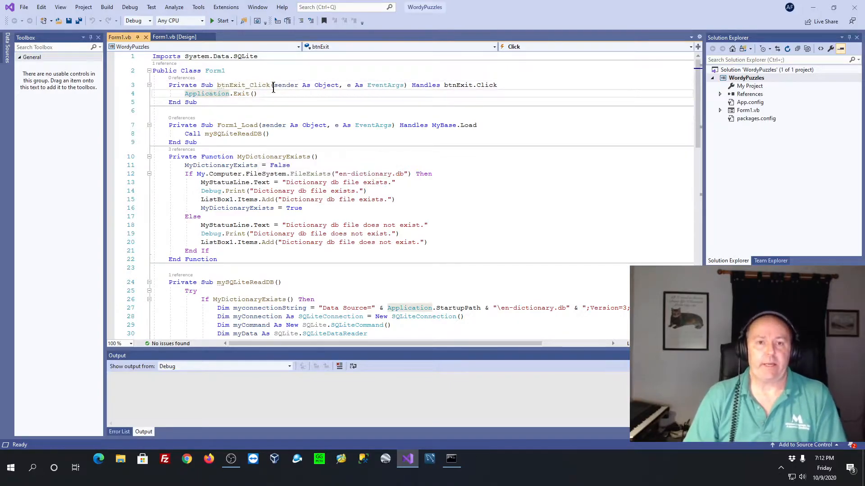
# Step: Select the Status label in the Form1 designer, then return to Form1.vb's Visual Basic code
pyautogui.click(174, 37)
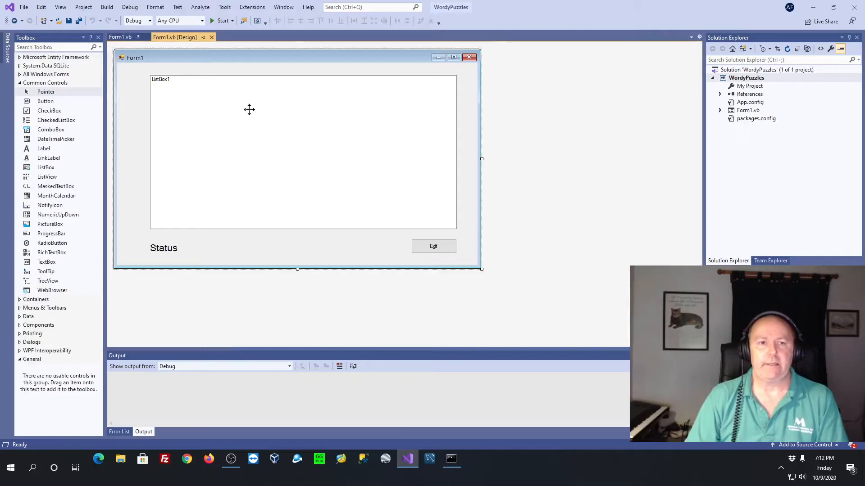
pyautogui.click(163, 248)
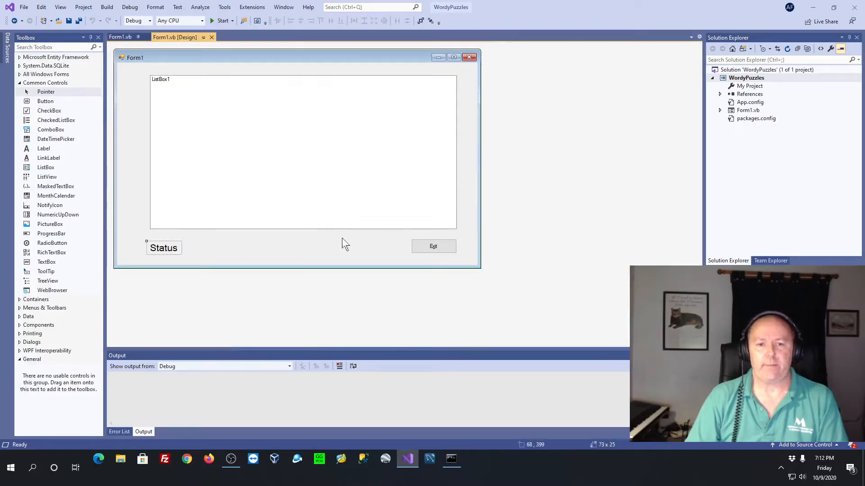
pyautogui.click(433, 246)
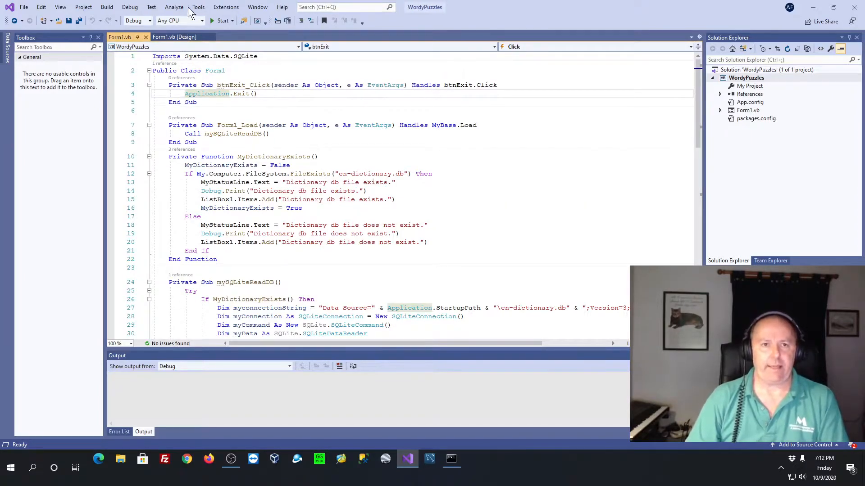
pyautogui.click(197, 6)
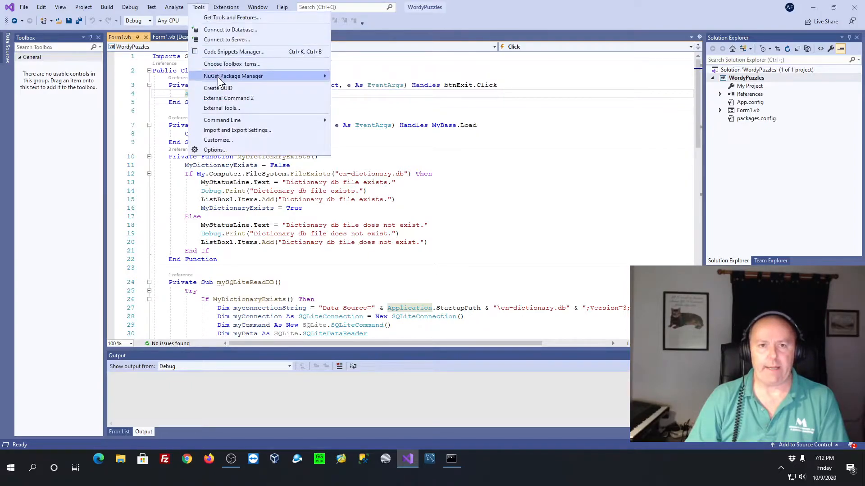
pyautogui.click(232, 75)
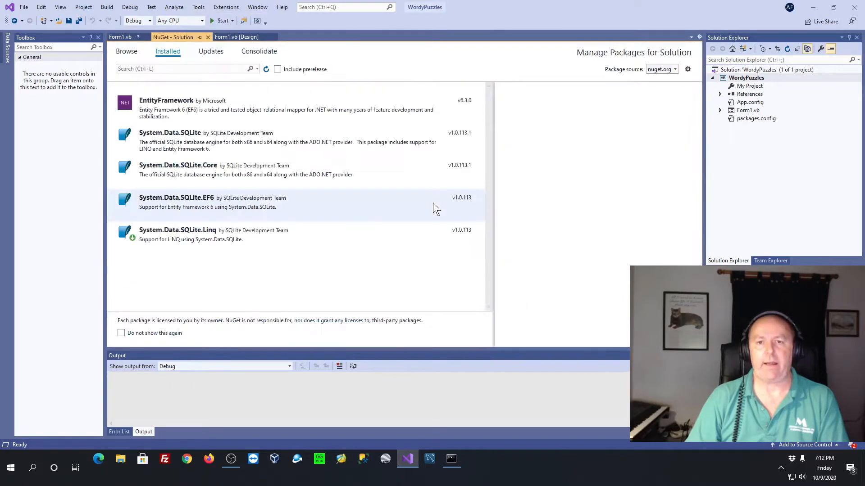
pyautogui.click(178, 169)
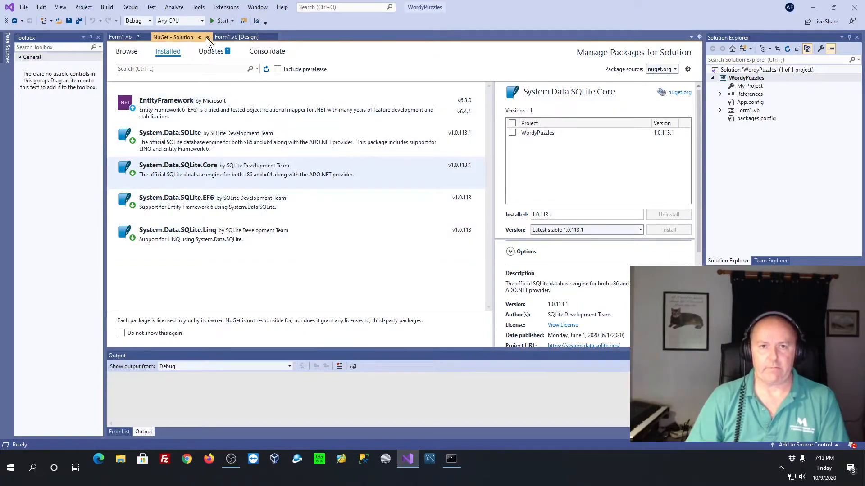
pyautogui.click(208, 37)
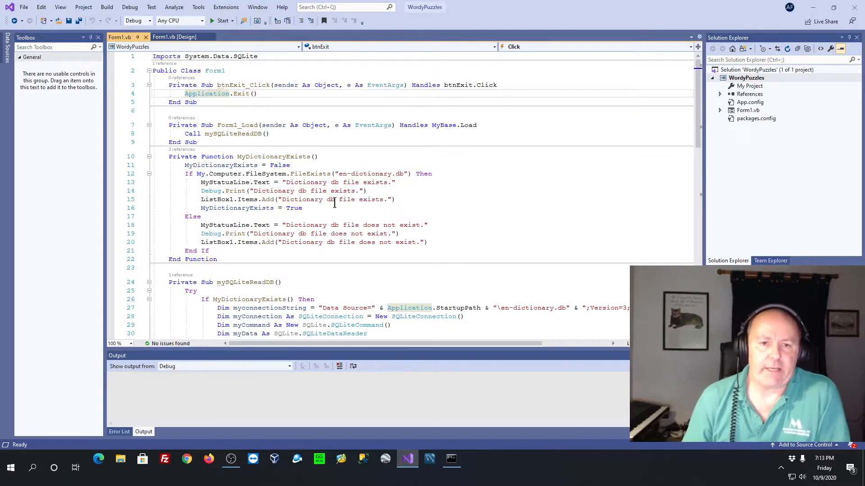
pyautogui.scroll(-3)
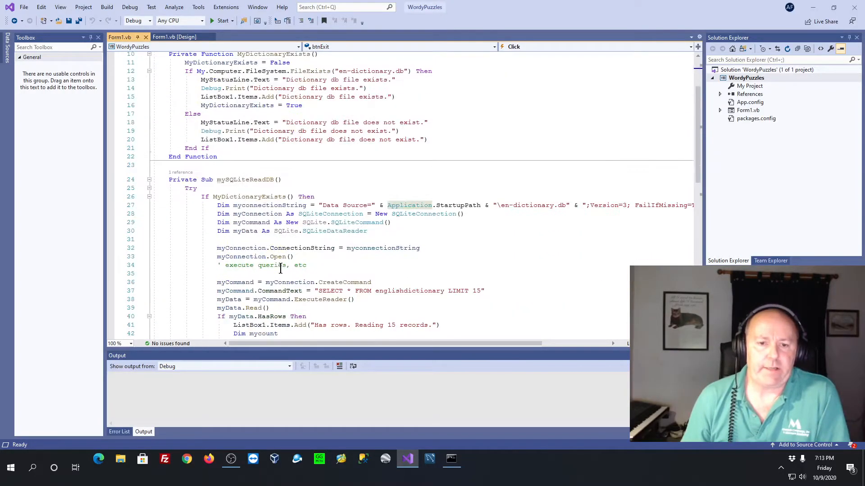
pyautogui.scroll(-3)
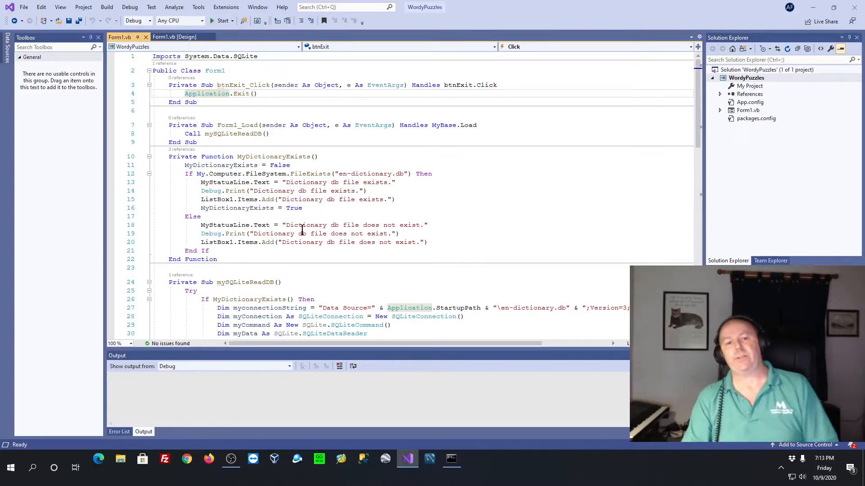
pyautogui.scroll(-3)
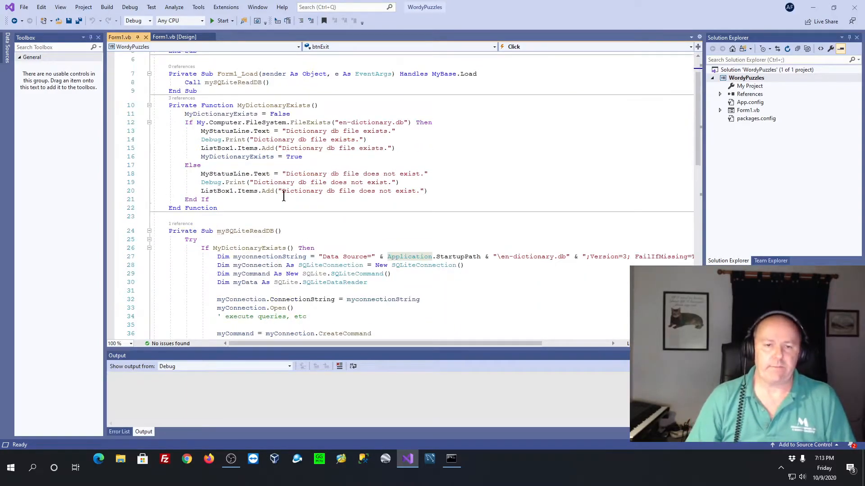
pyautogui.scroll(-3)
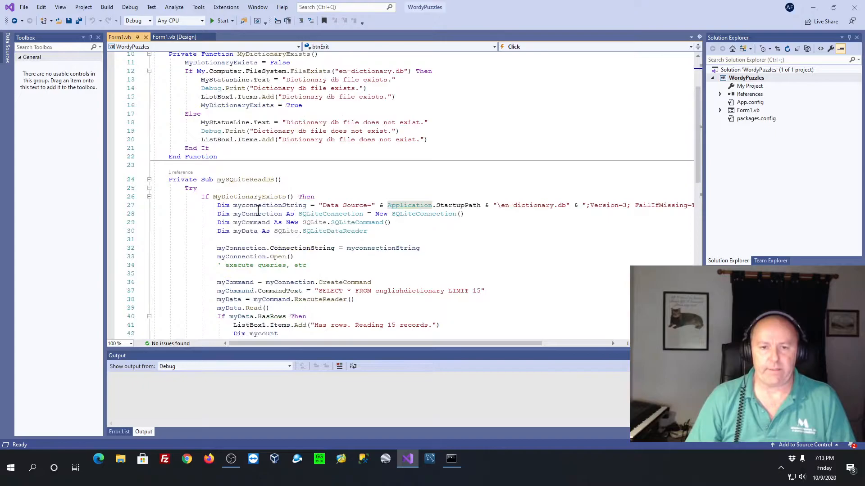
pyautogui.scroll(-3)
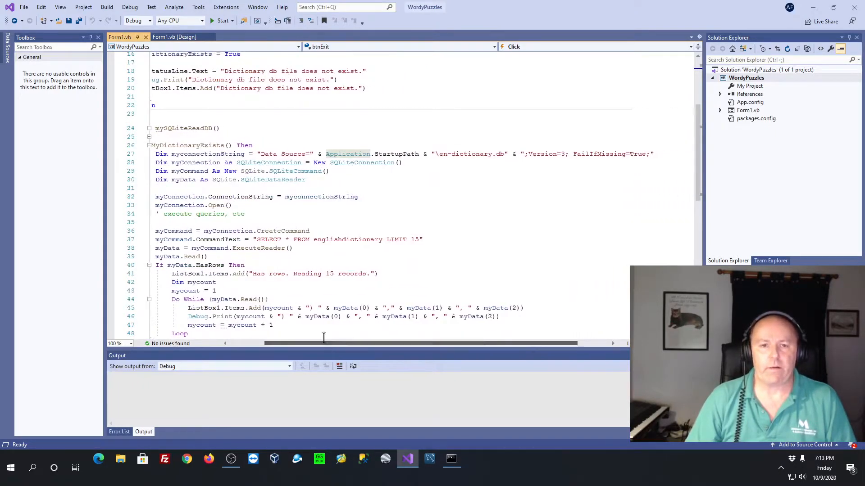
pyautogui.moveTo(195, 162)
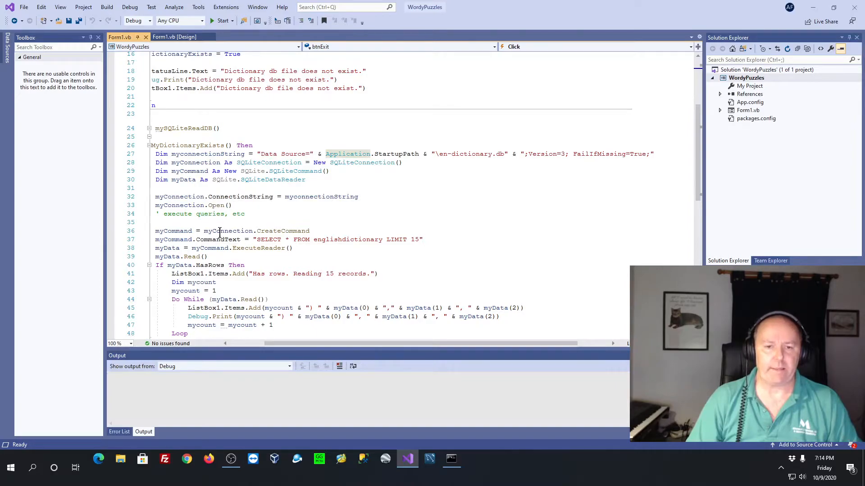
pyautogui.moveTo(279, 239)
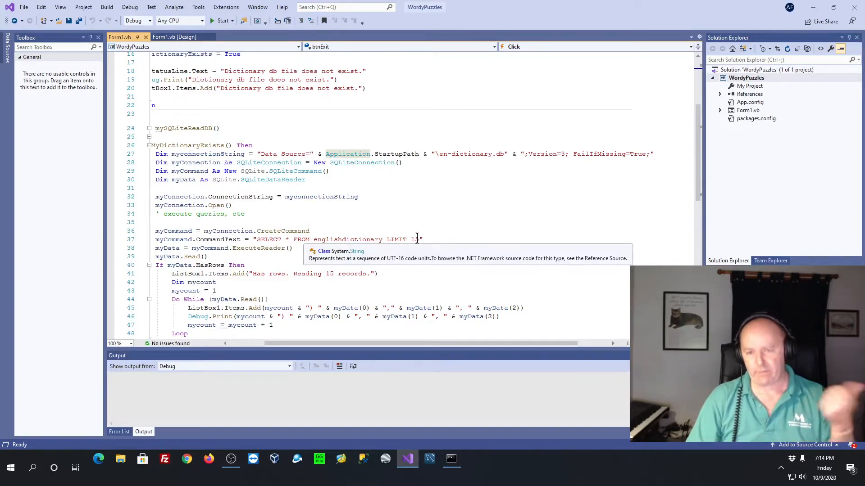
pyautogui.write('5')
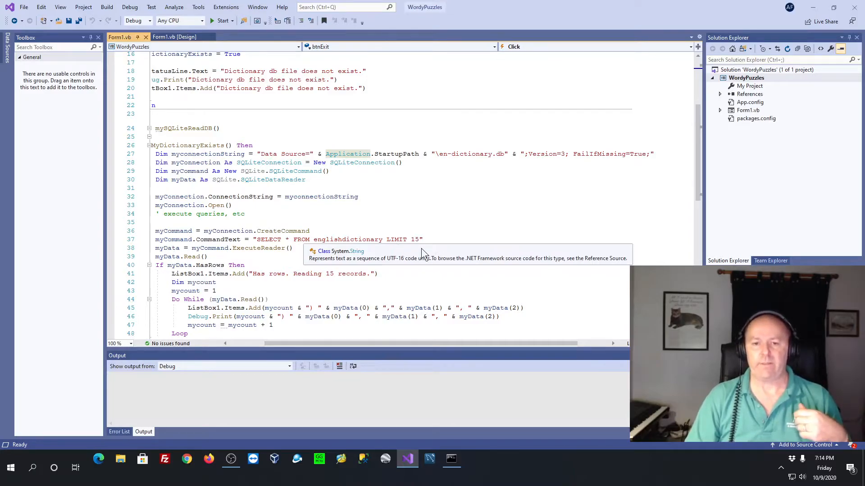
pyautogui.moveTo(427, 232)
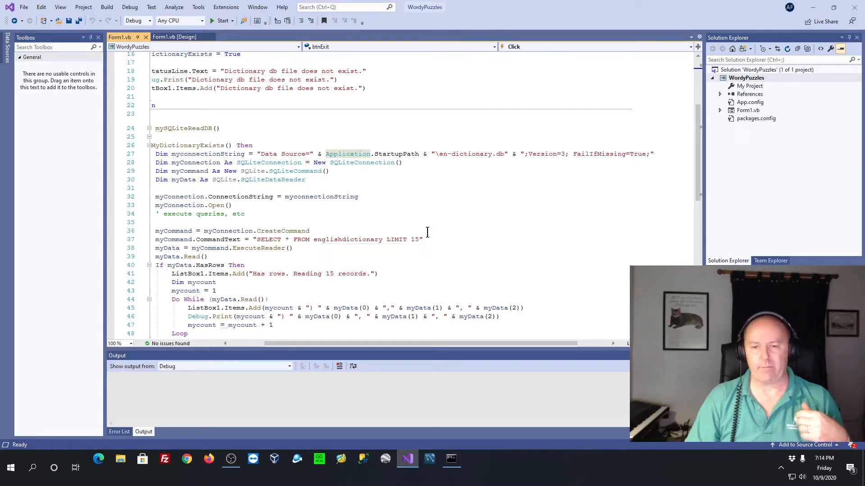
pyautogui.scroll(-3)
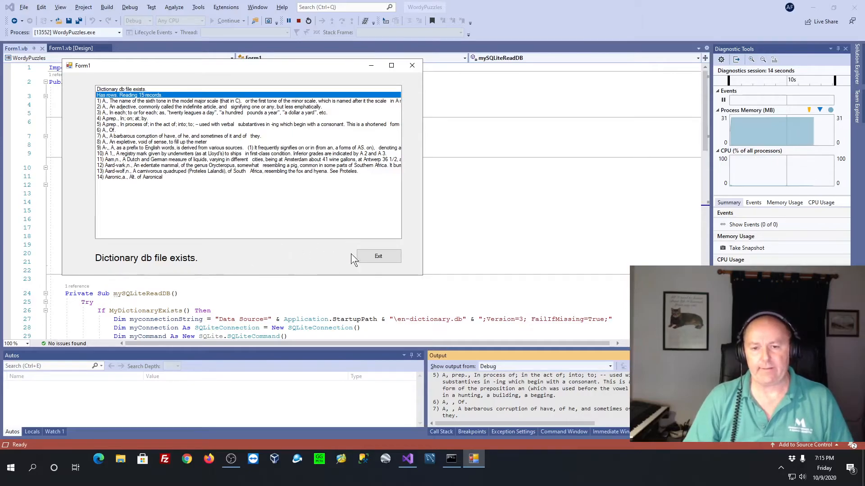
# Step: Exit the running WordyPuzzles app after the listbox shows the 15 dictionary records
pyautogui.click(377, 256)
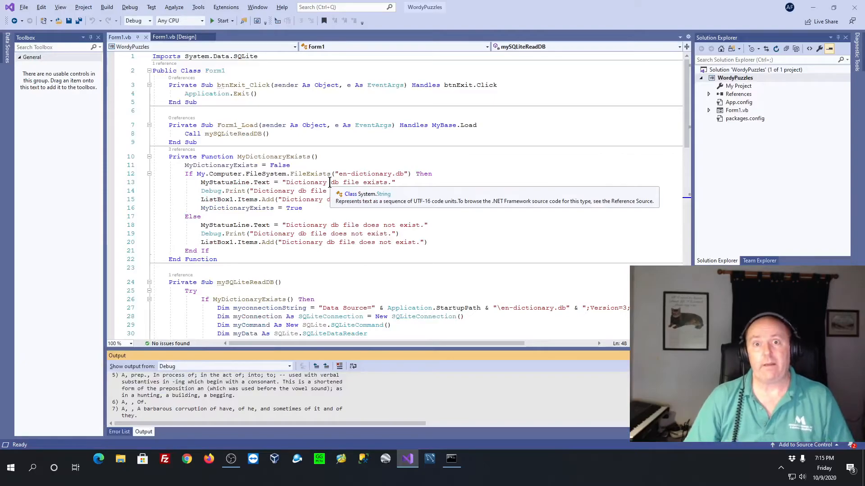
# Step: Review the Visual Studio Community 2019 version details in Help > About and dismiss them
pyautogui.scroll(-3)
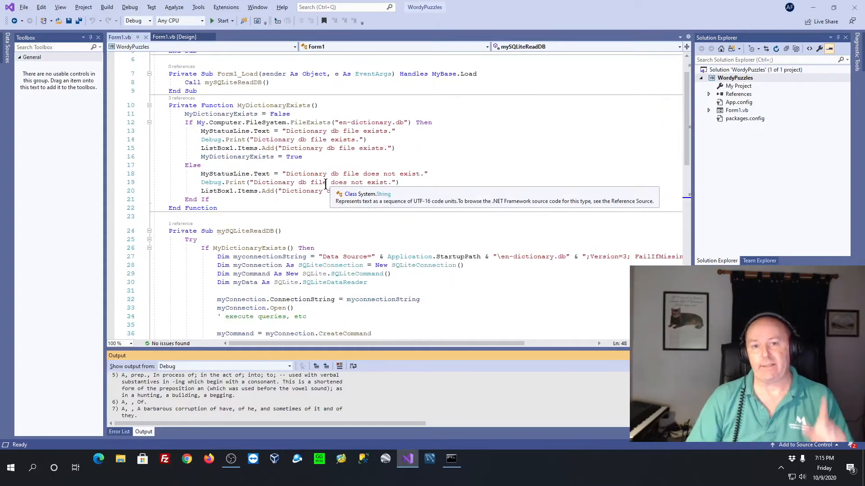
pyautogui.scroll(-3)
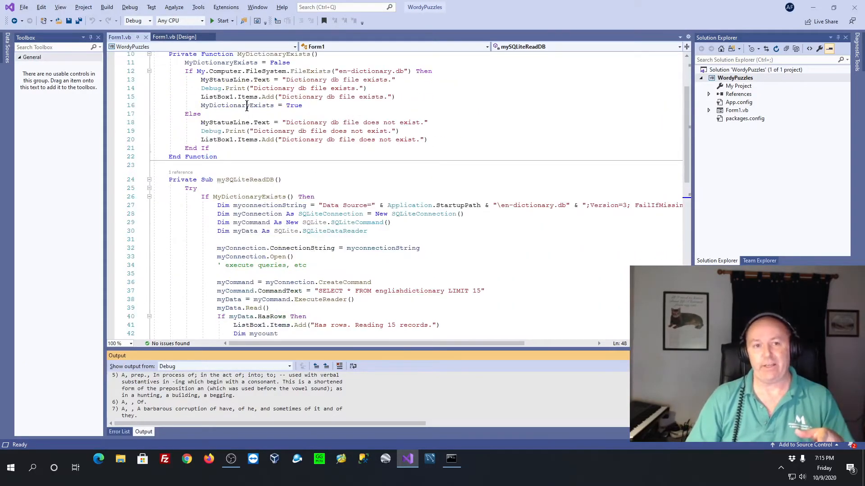
pyautogui.click(282, 8)
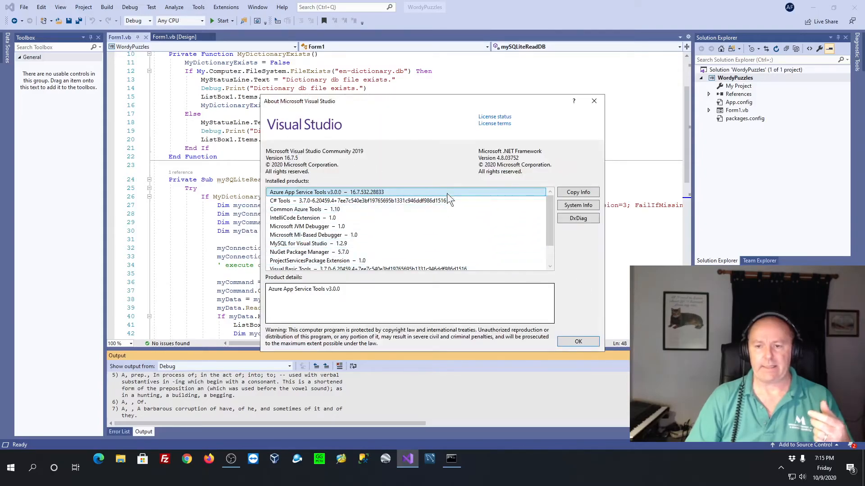
pyautogui.click(577, 341)
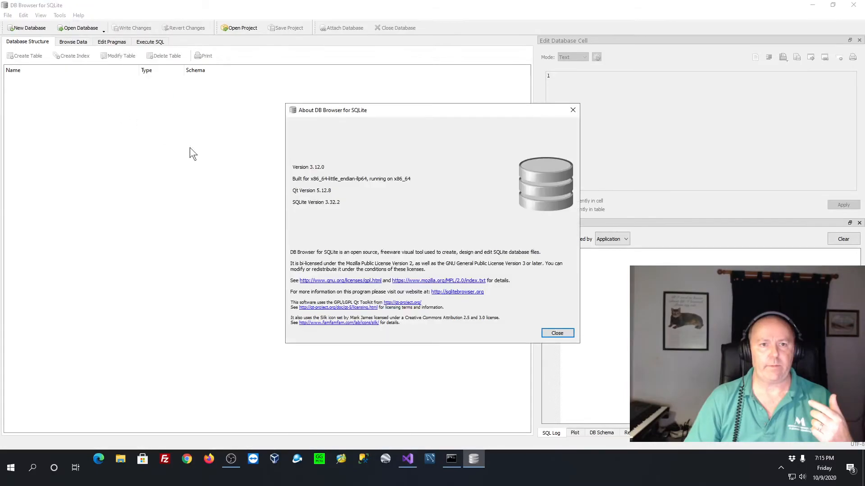
# Step: Close DB Browser's About box (3.12.0, SQLite 3.32.2) and return to Form1.vb in Visual Studio
pyautogui.click(557, 332)
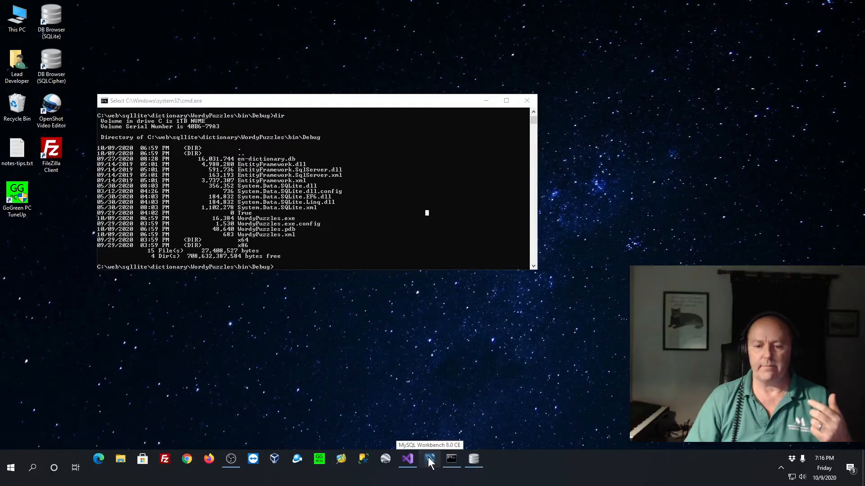
pyautogui.click(429, 459)
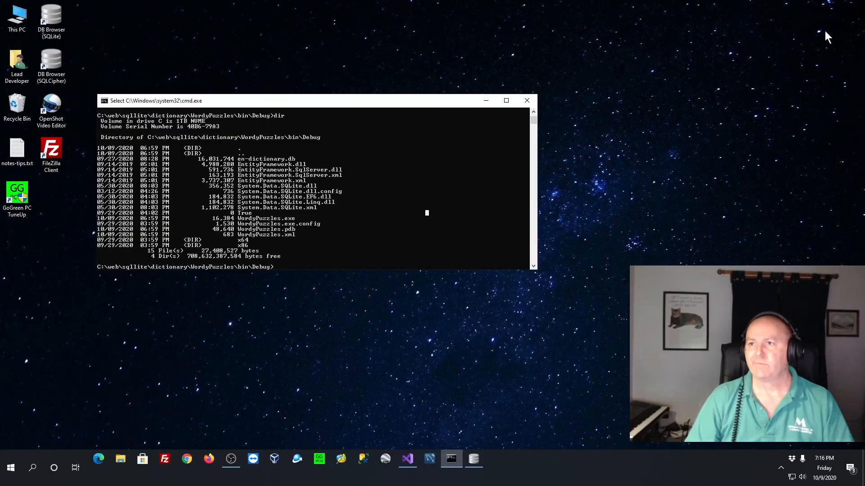
pyautogui.click(407, 459)
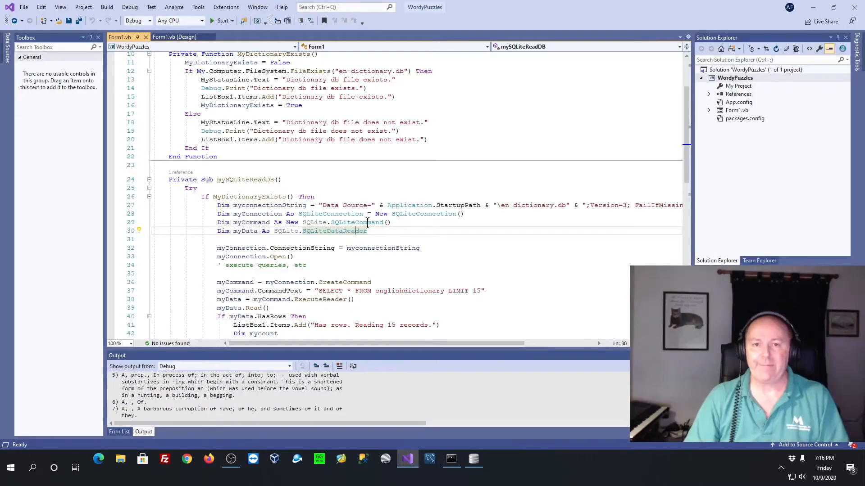
pyautogui.click(363, 205)
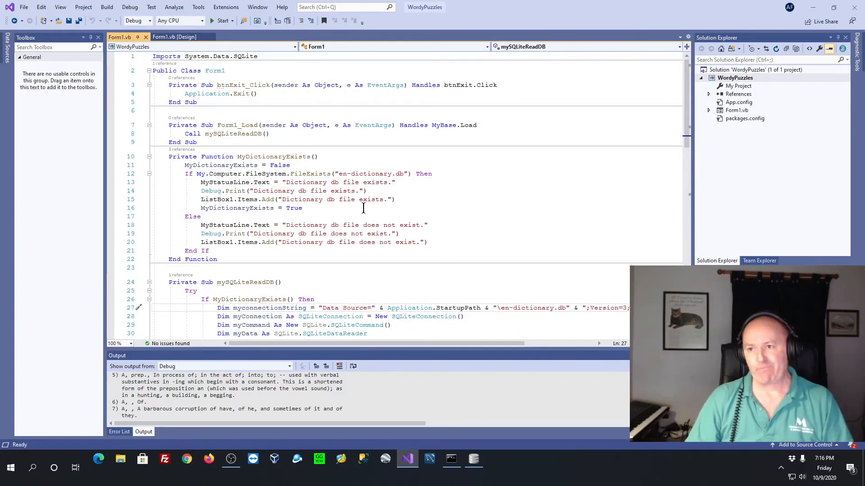
pyautogui.scroll(-3)
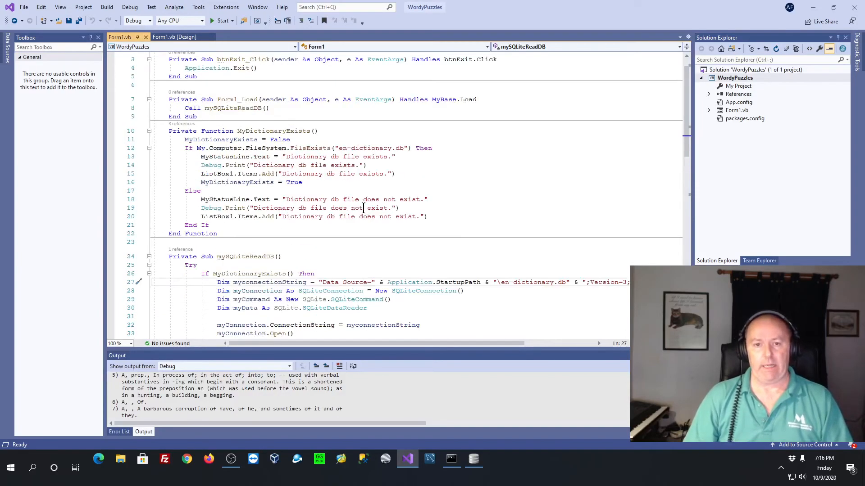